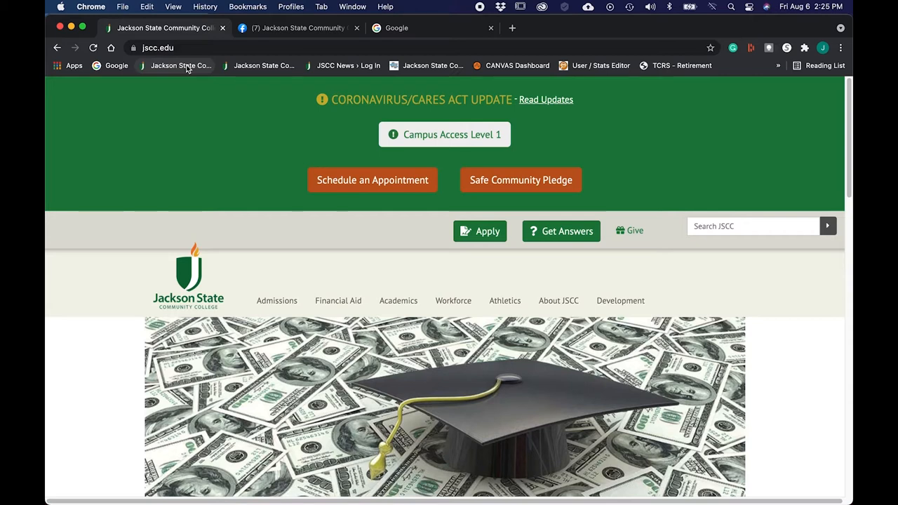
mouse_move(480, 231)
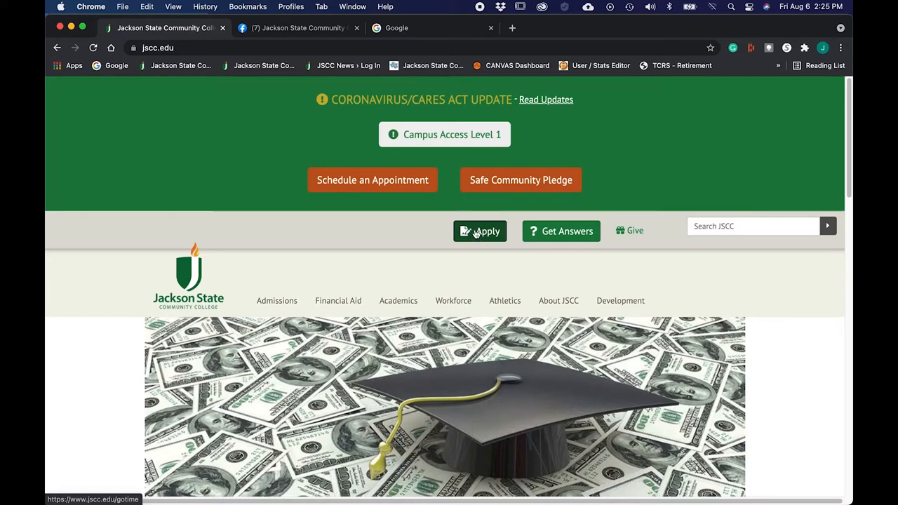
Go from the header's Apply link through Apply Now to the Apply for Admission page
click(480, 231)
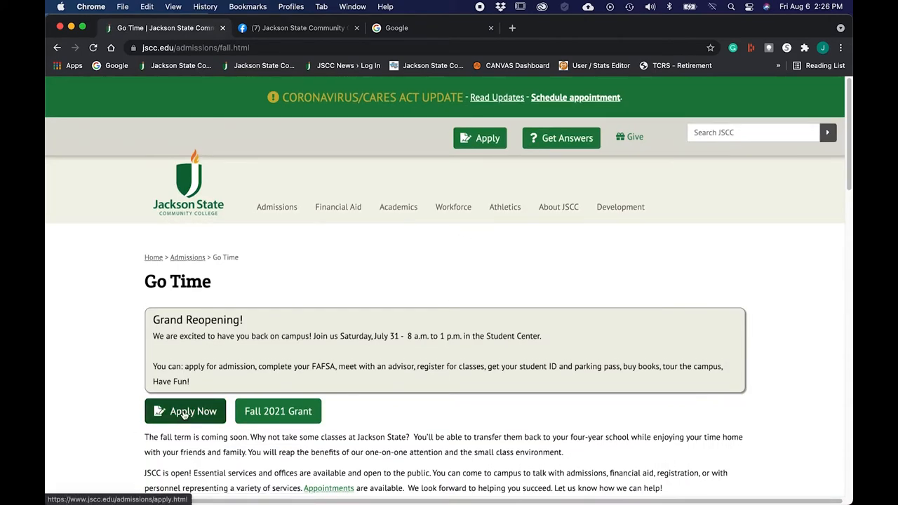
click(185, 411)
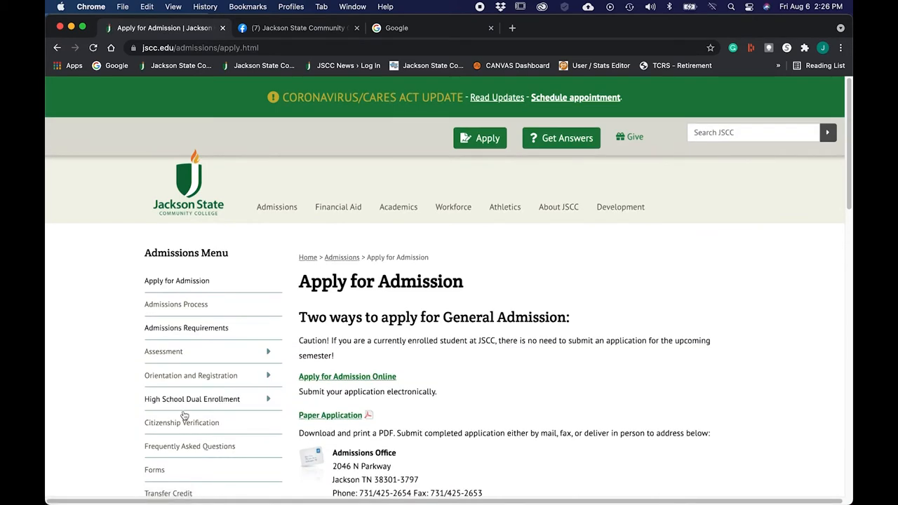
mouse_move(489, 400)
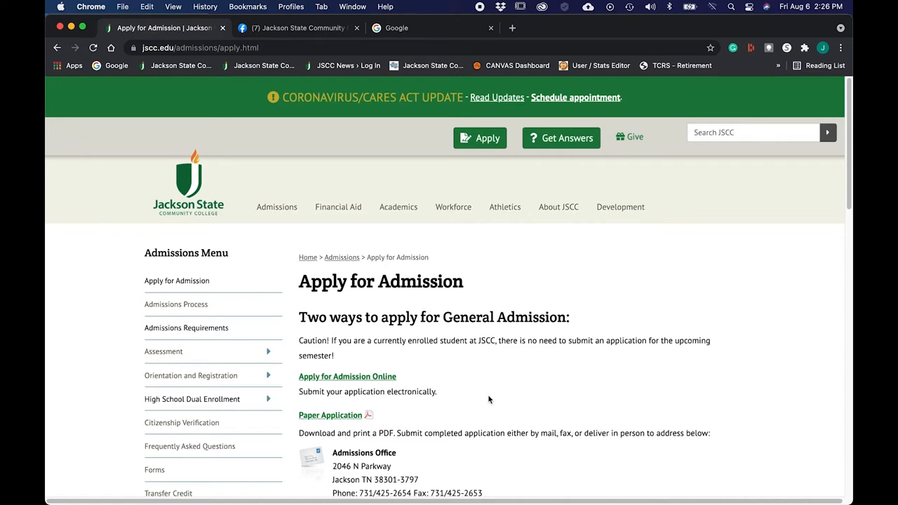
mouse_move(344, 384)
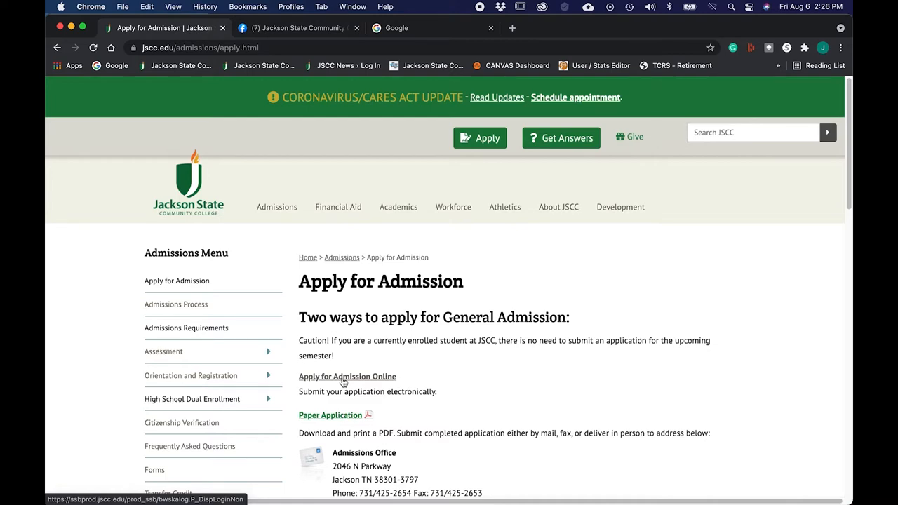
Start the online application as a first-time user and pass the reCAPTCHA check
click(346, 377)
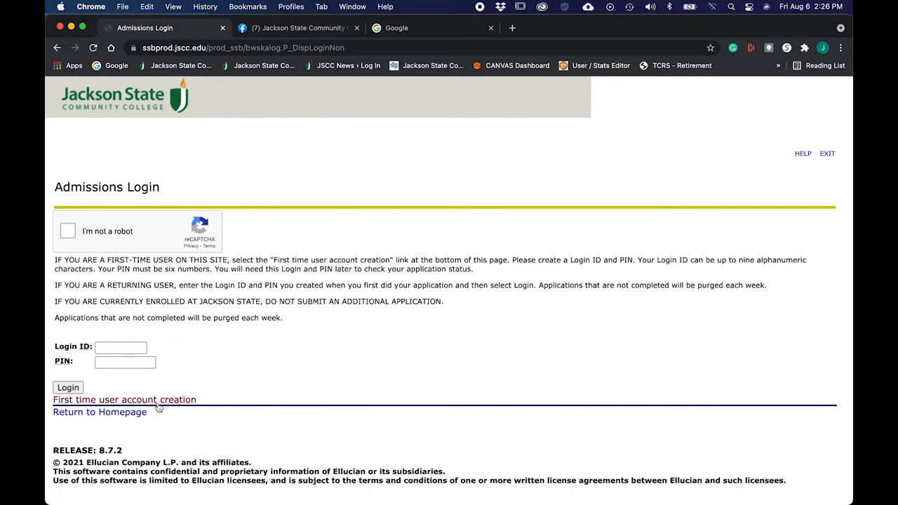
mouse_move(159, 406)
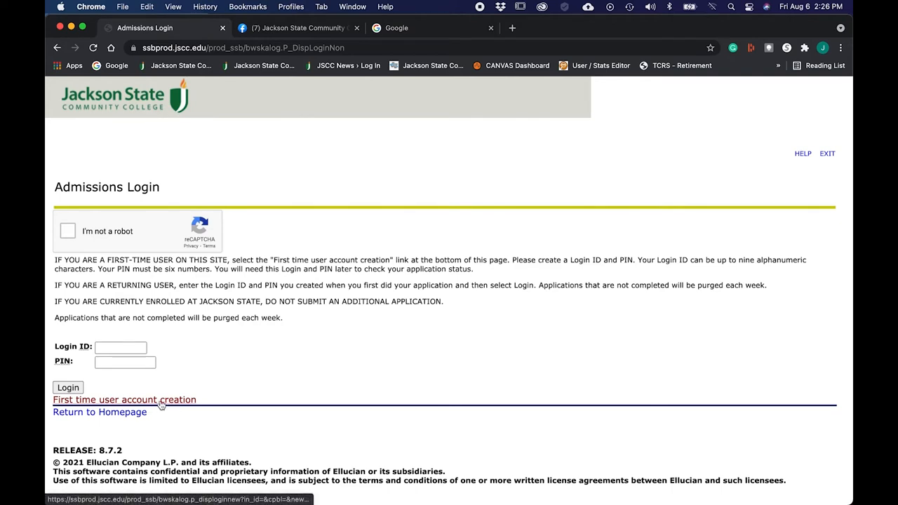
click(124, 399)
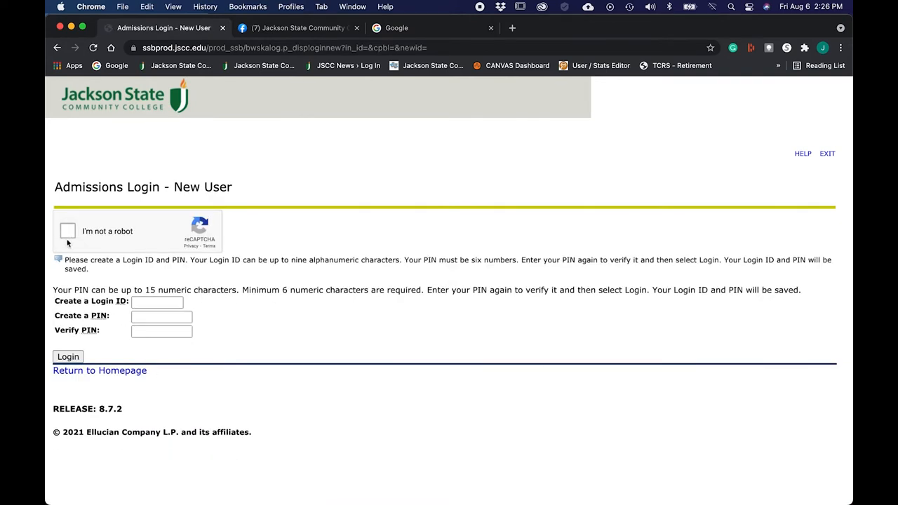
click(67, 231)
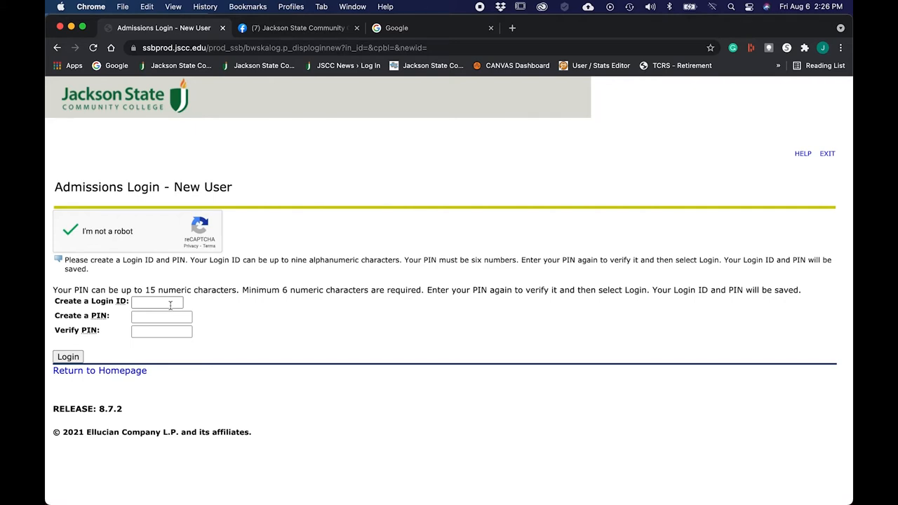
Enter a login ID with a matching six-digit PIN and submit the account
text(login)
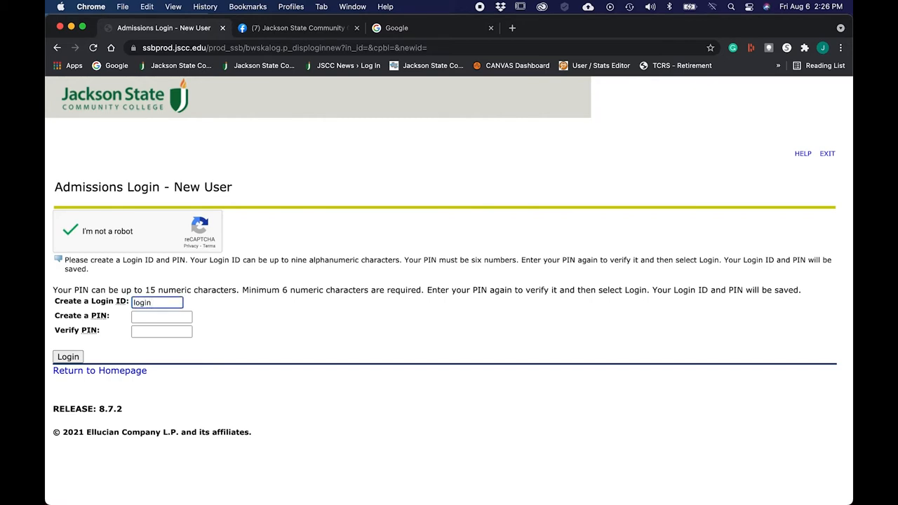
click(162, 317)
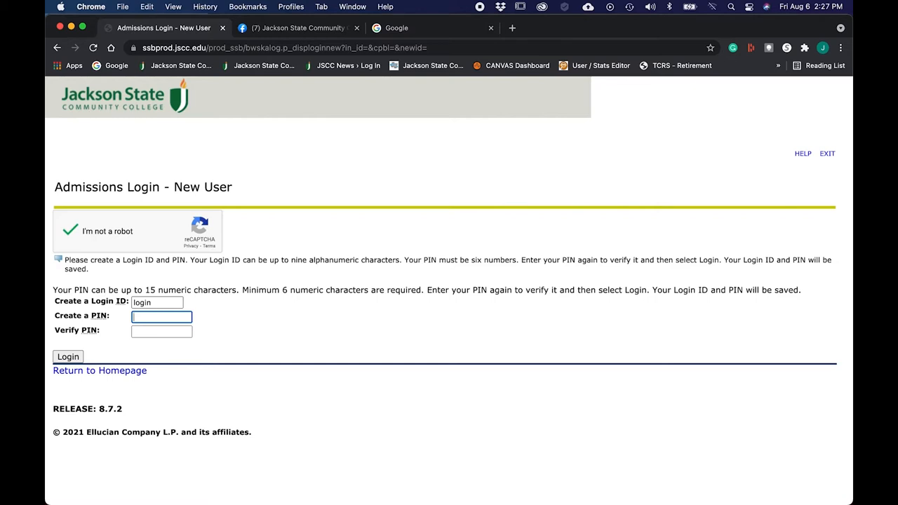
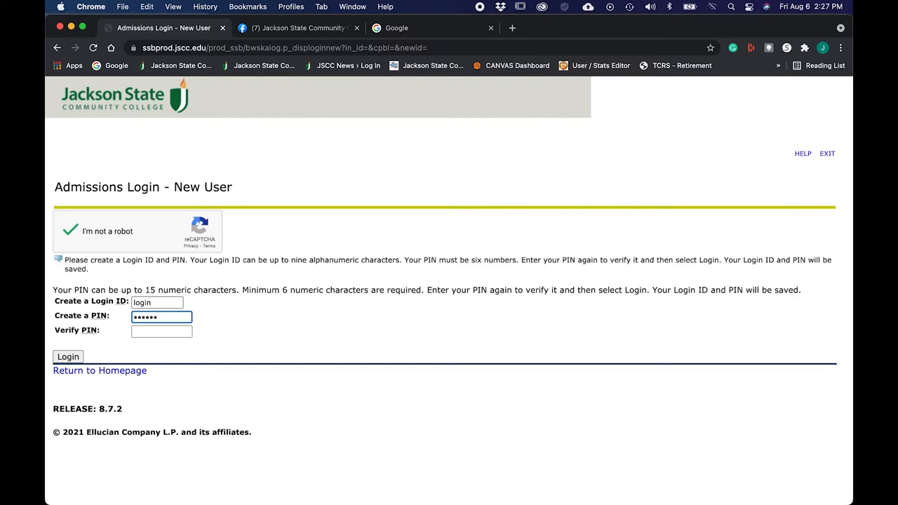
click(162, 330)
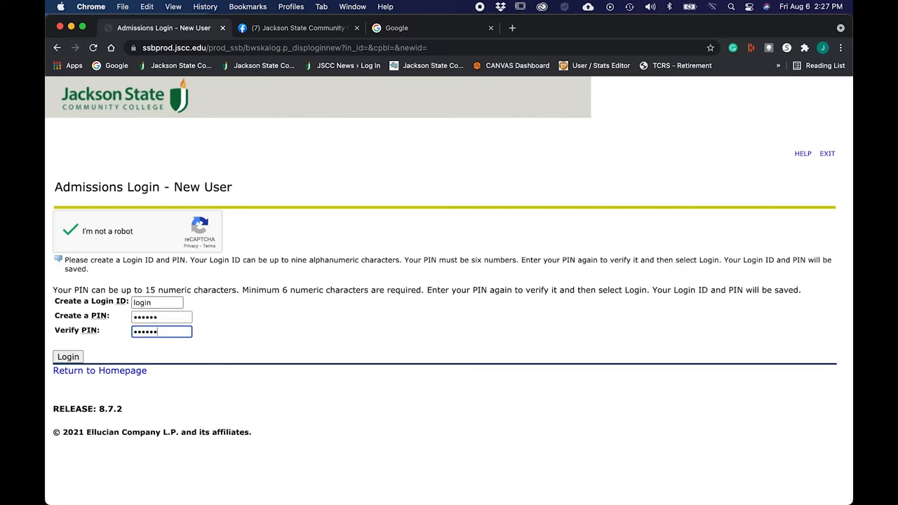
click(68, 357)
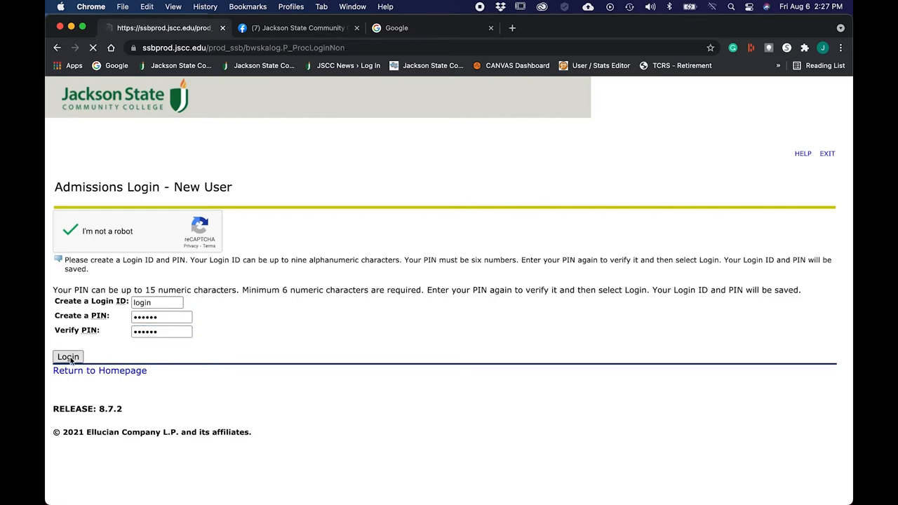
Pick New Student from the Application Type dropdown and continue
click(67, 357)
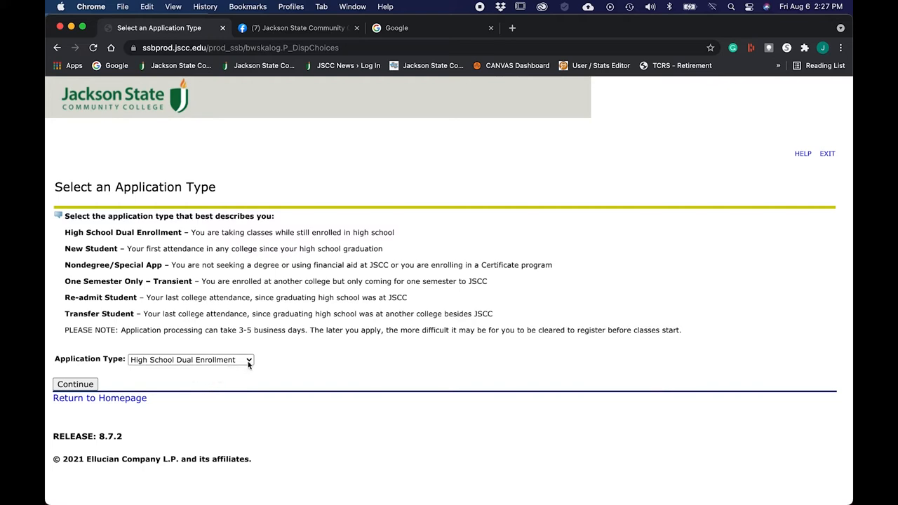
click(190, 359)
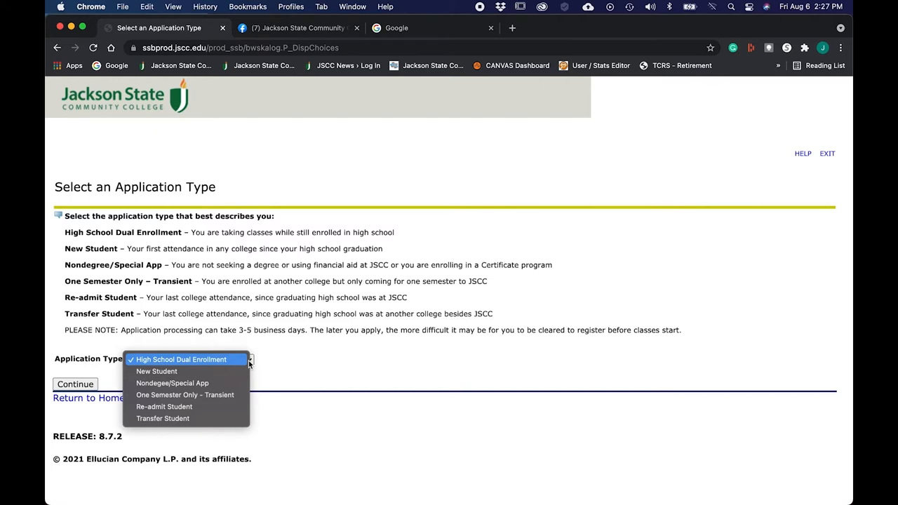
mouse_move(157, 372)
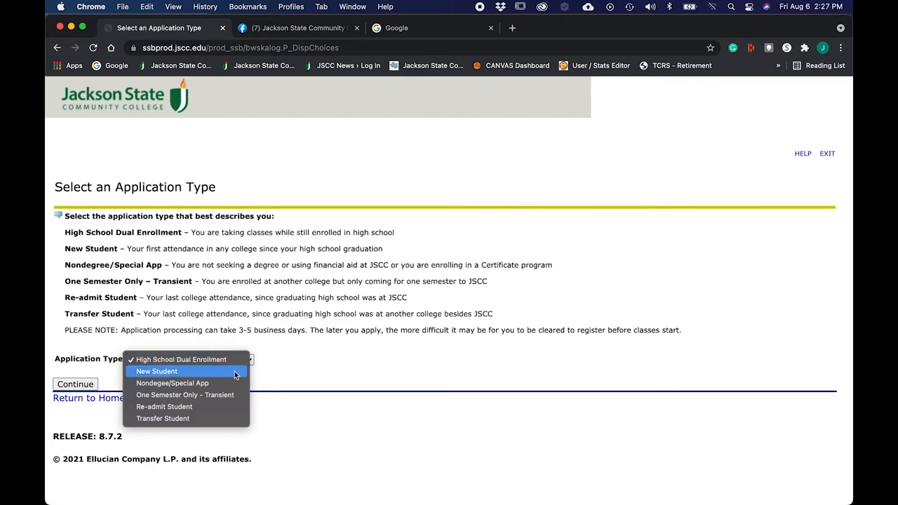
click(156, 372)
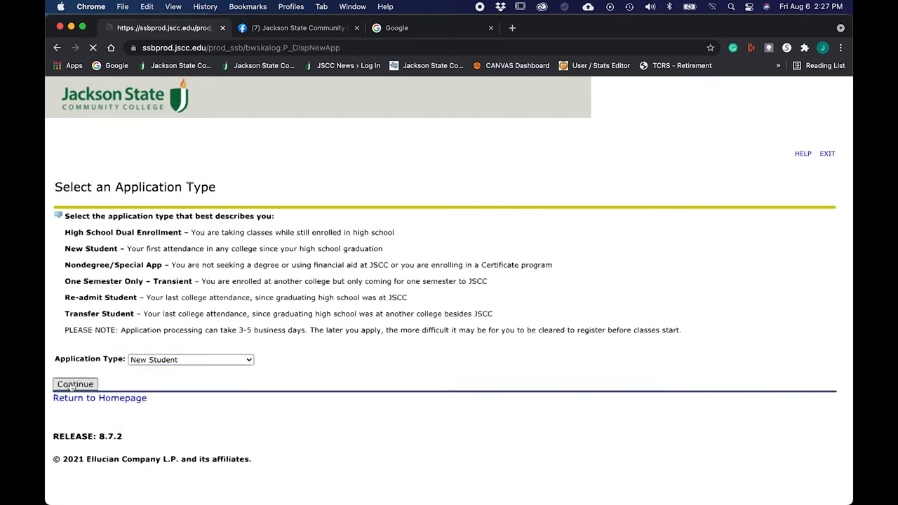
Set the admission term to Fall 2021
click(75, 384)
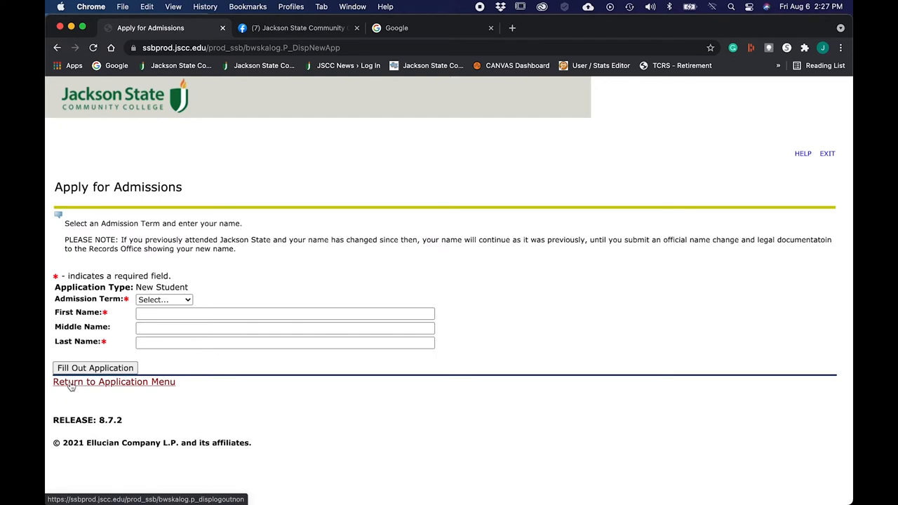
mouse_move(142, 313)
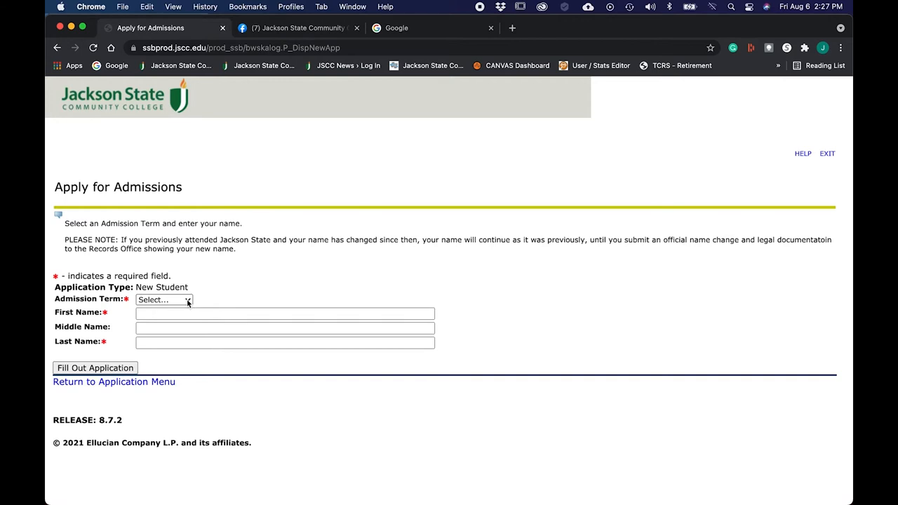
click(164, 300)
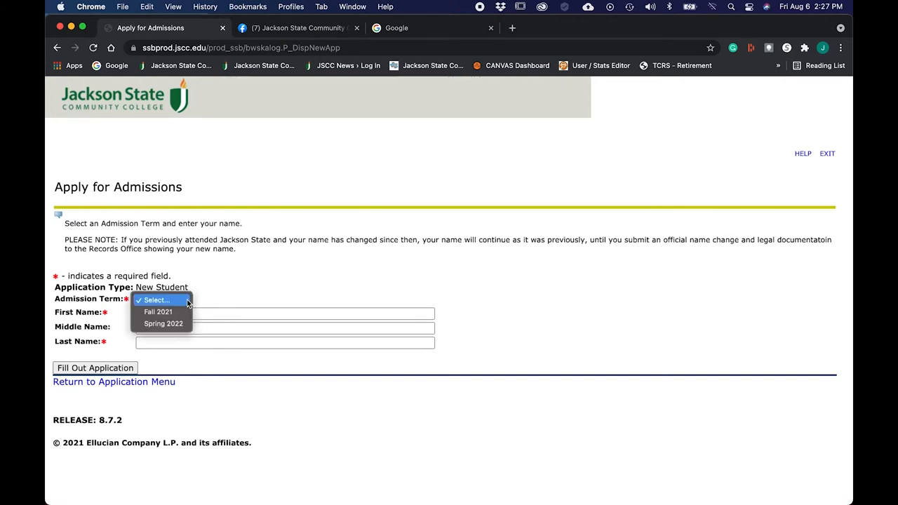
click(158, 312)
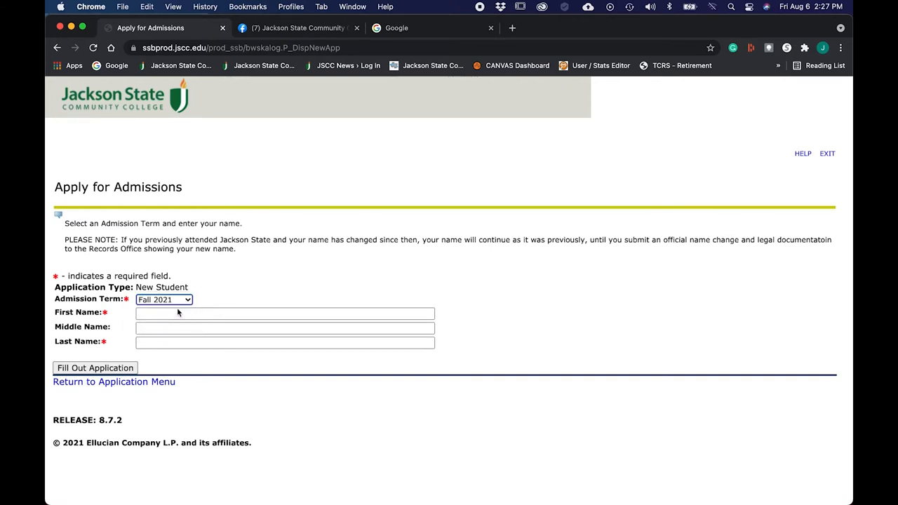
Enter the applicant's name as Jim Example
click(284, 313)
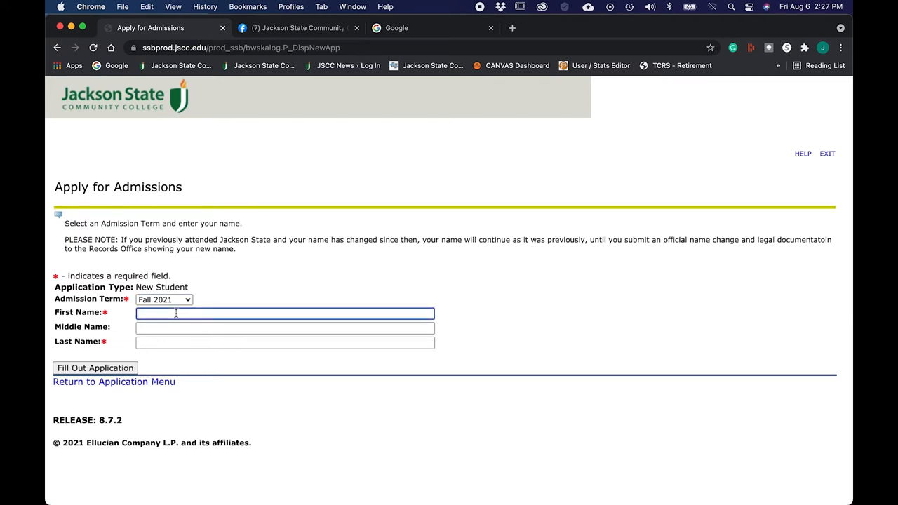
text(J)
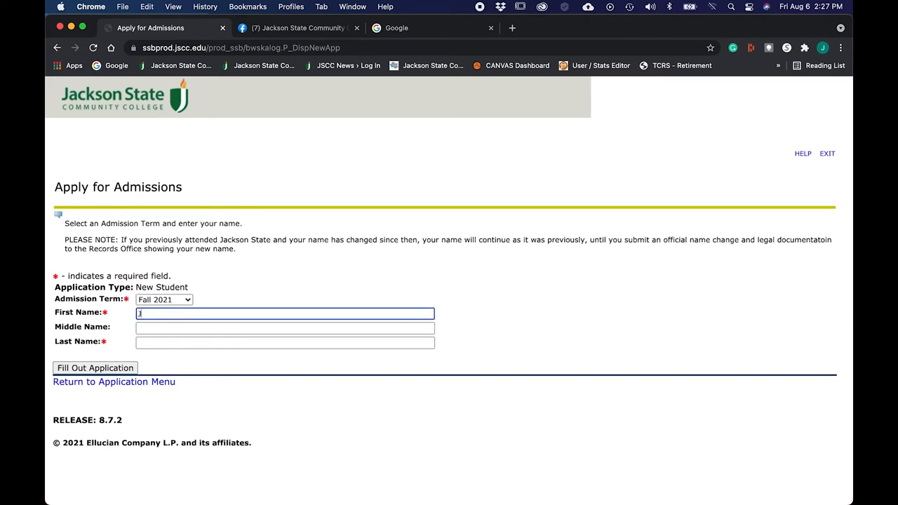
text(im)
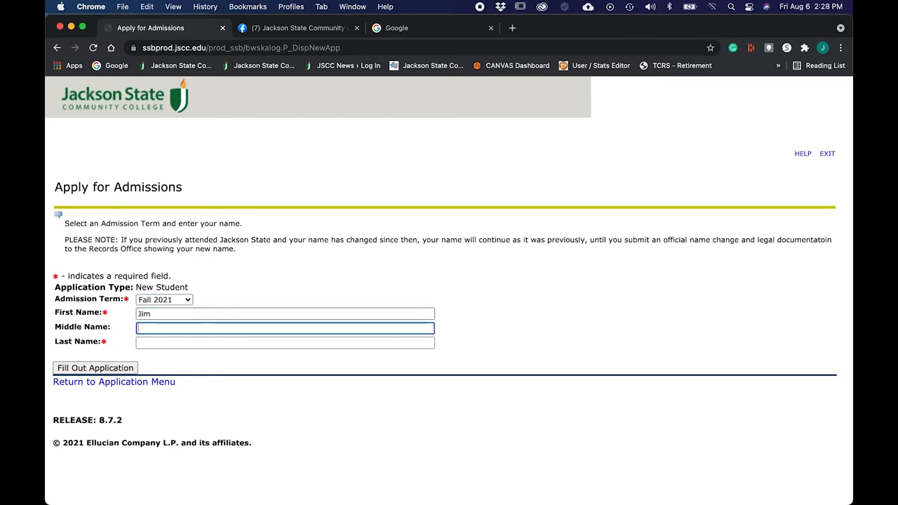
text(Exam)
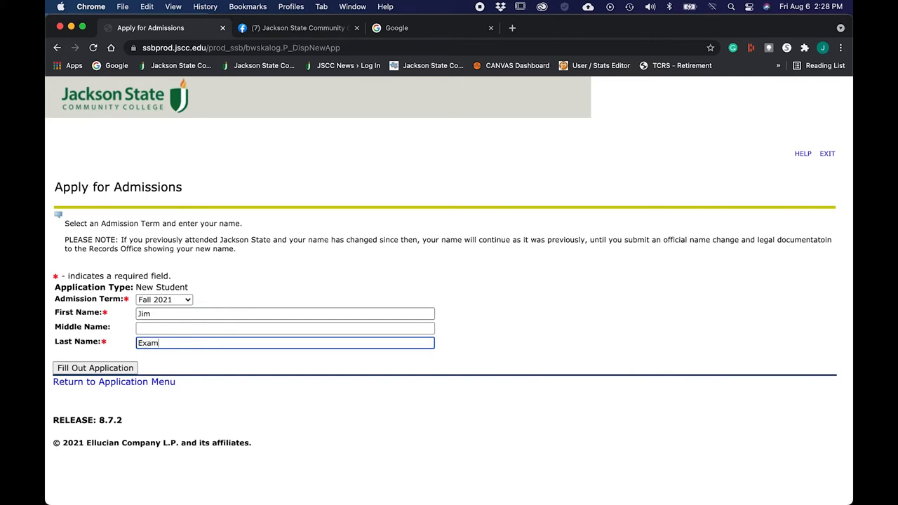
text(ple)
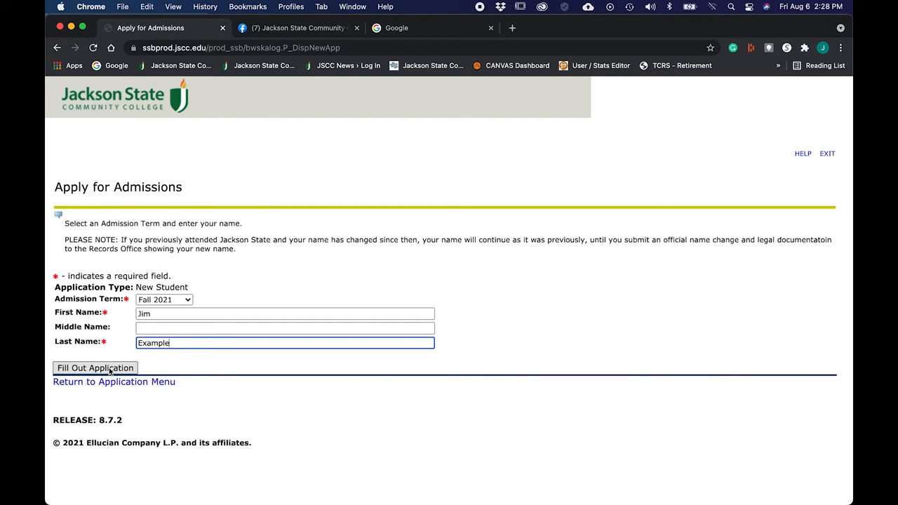
Go to the application checklist and open the prefilled Name section, item 1 of 7
click(95, 368)
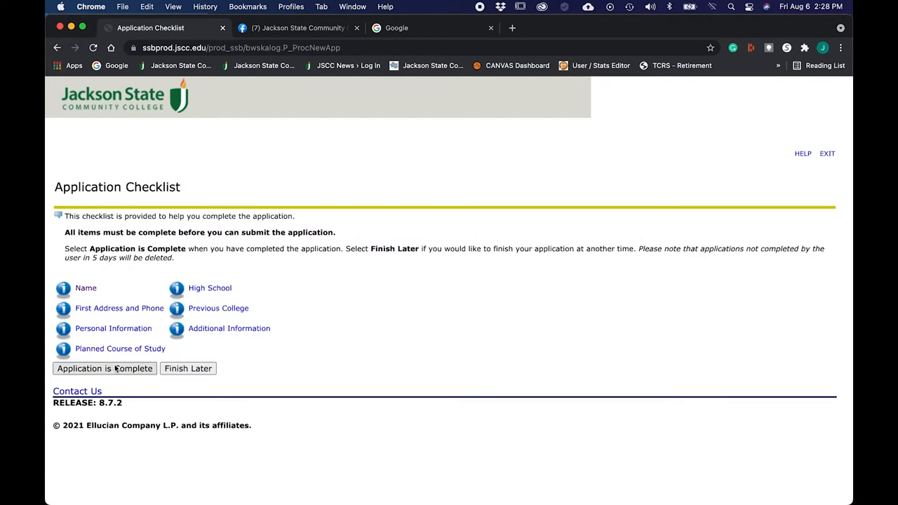
mouse_move(101, 290)
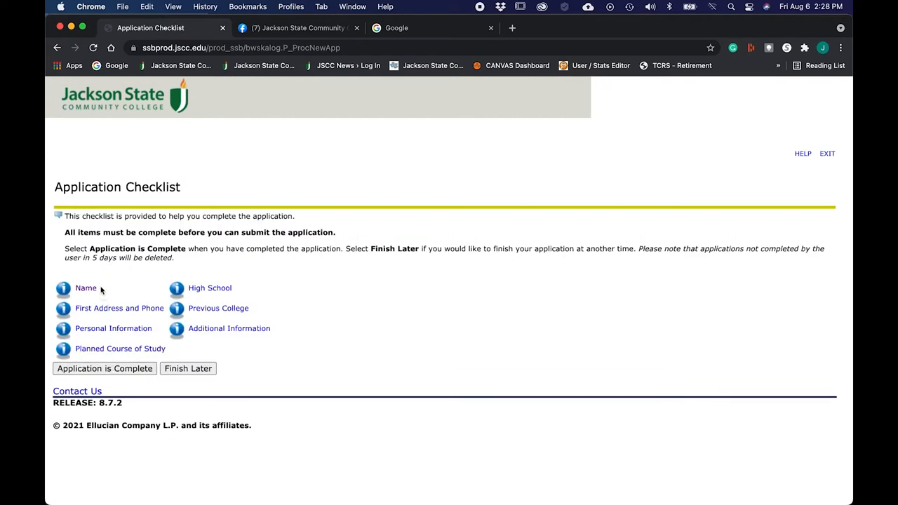
mouse_move(102, 318)
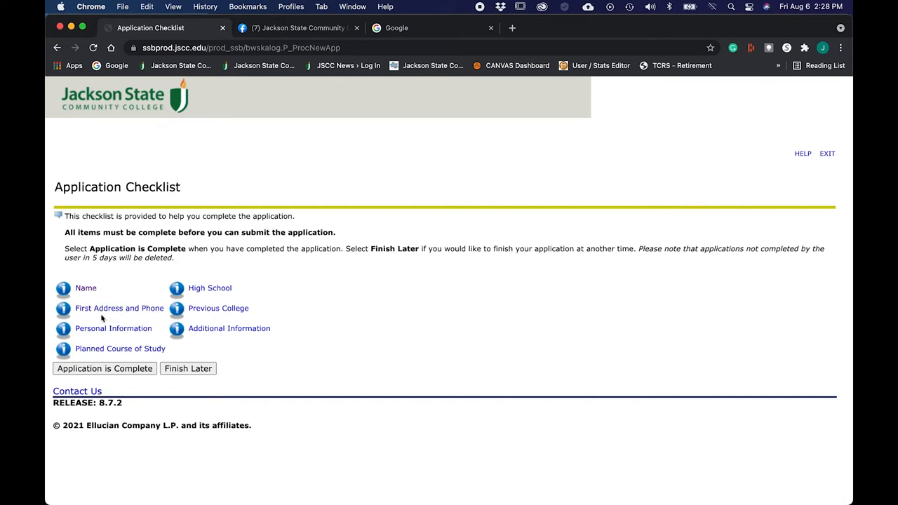
mouse_move(127, 339)
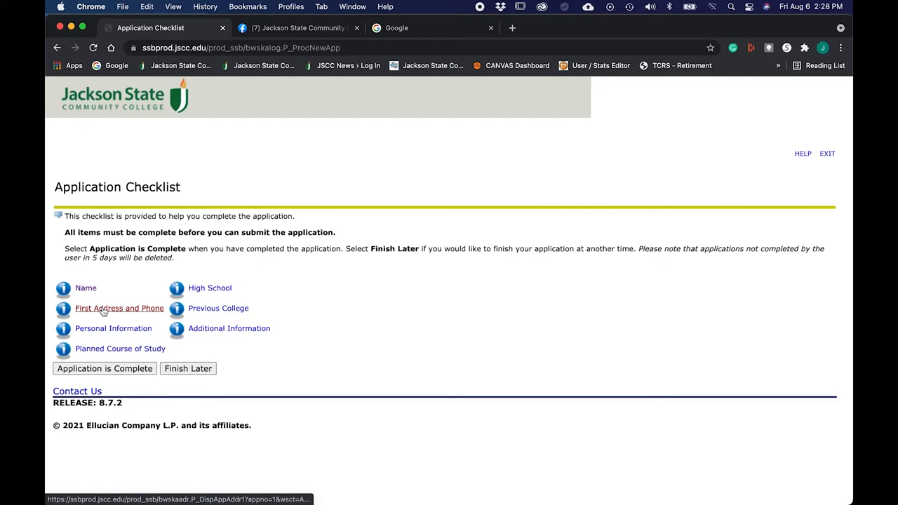
mouse_move(97, 298)
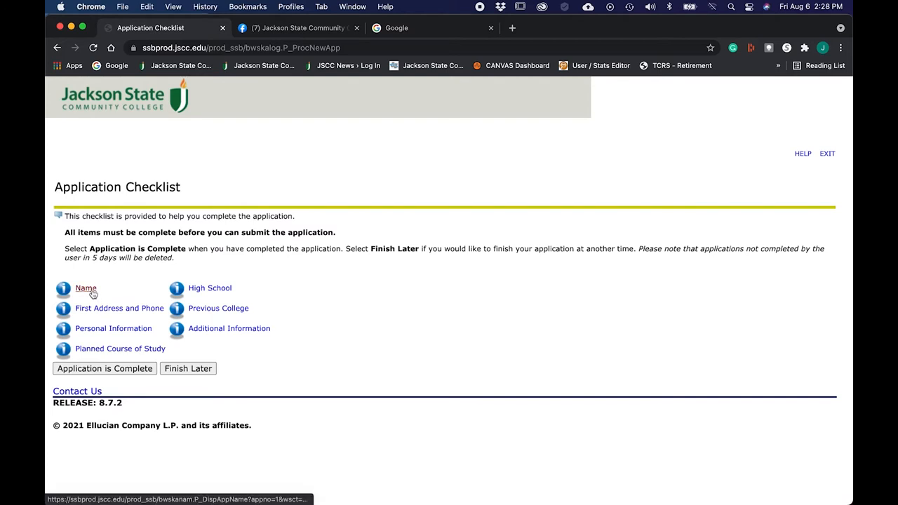
click(86, 288)
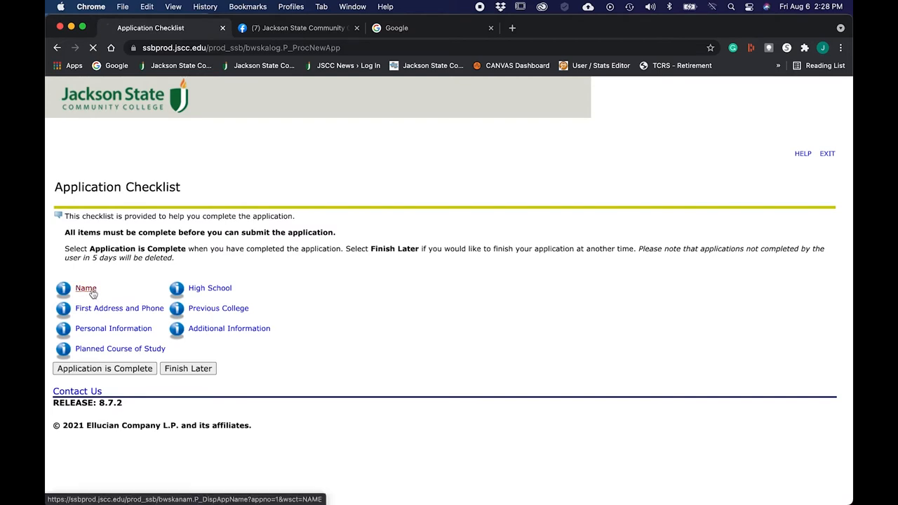
click(85, 288)
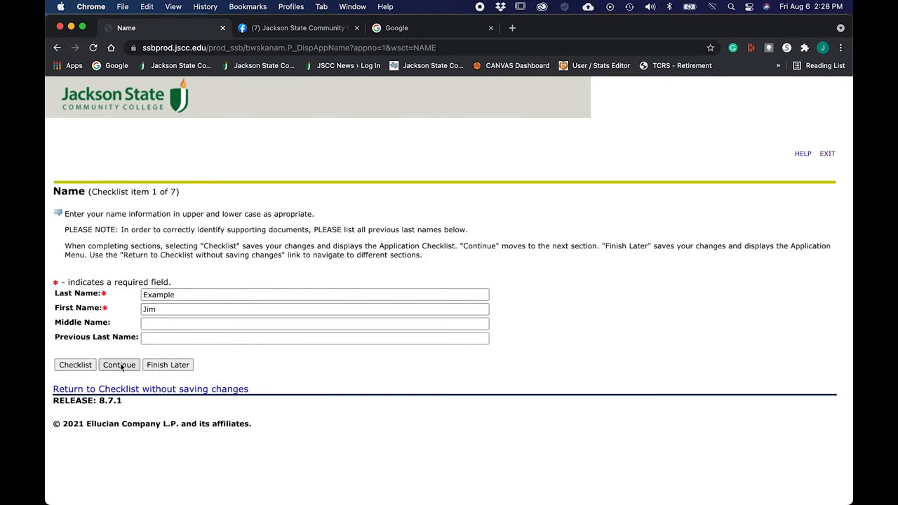
click(118, 364)
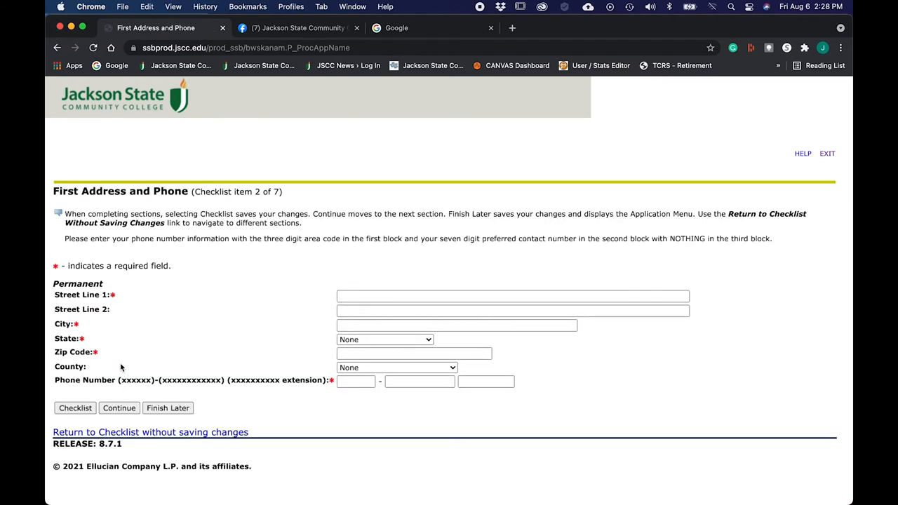
click(513, 295)
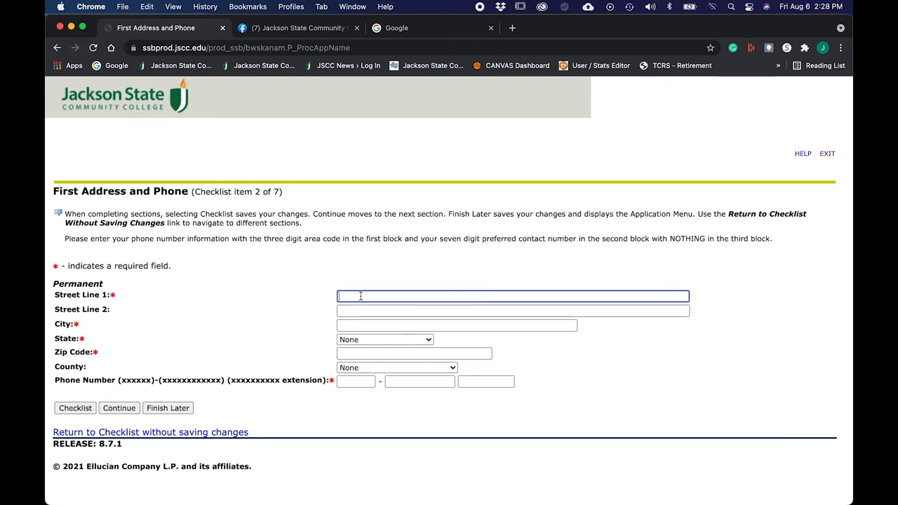
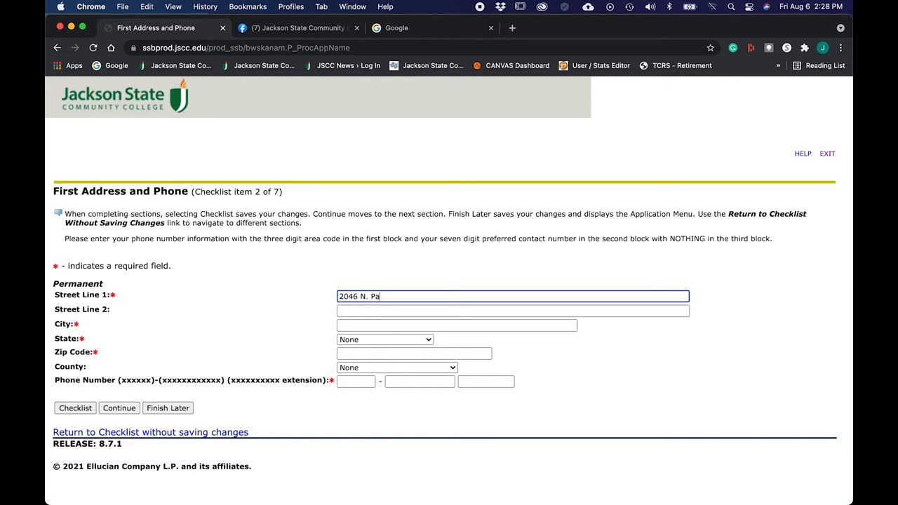
key(tab)
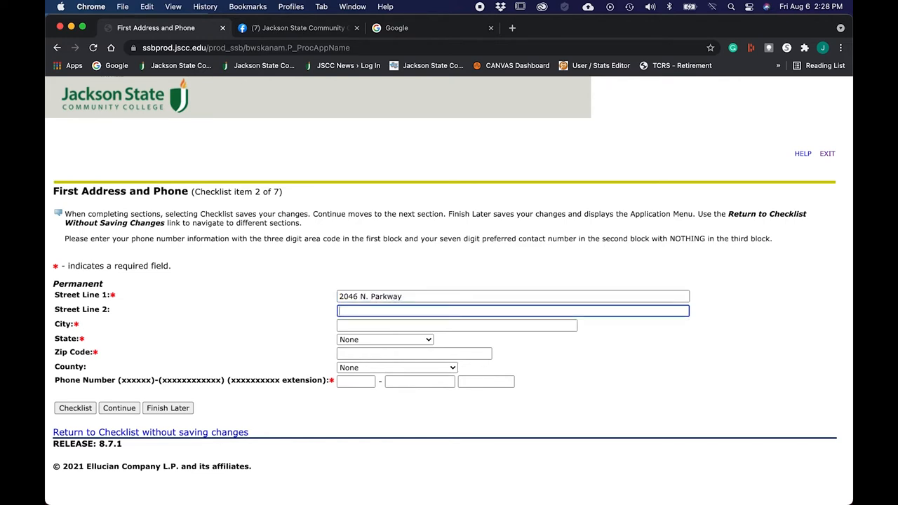
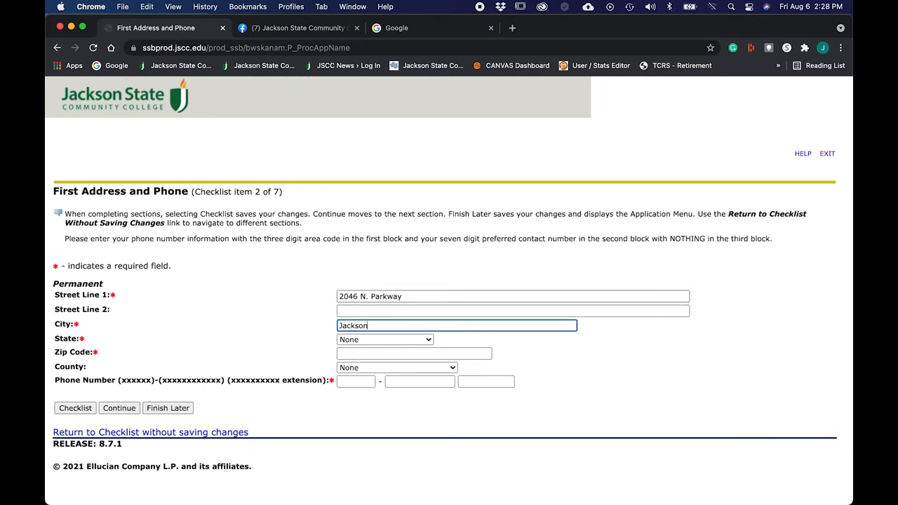
click(385, 340)
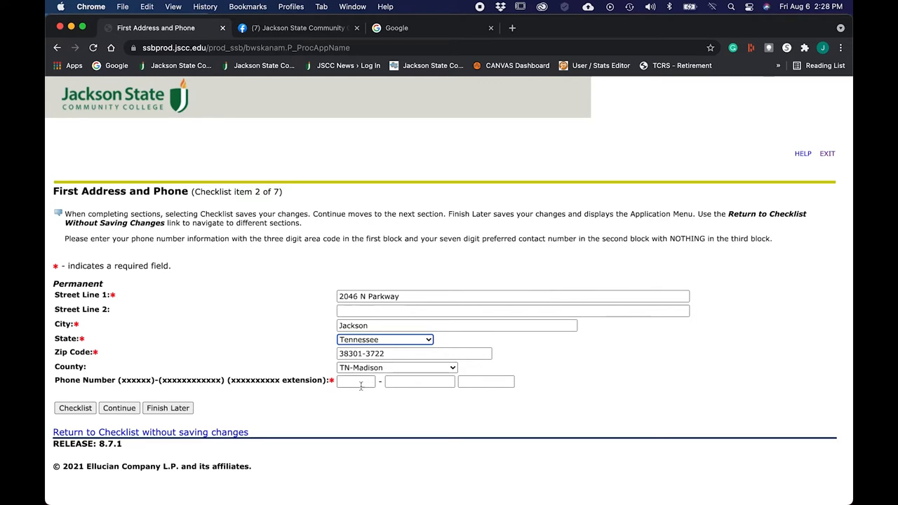
click(356, 381)
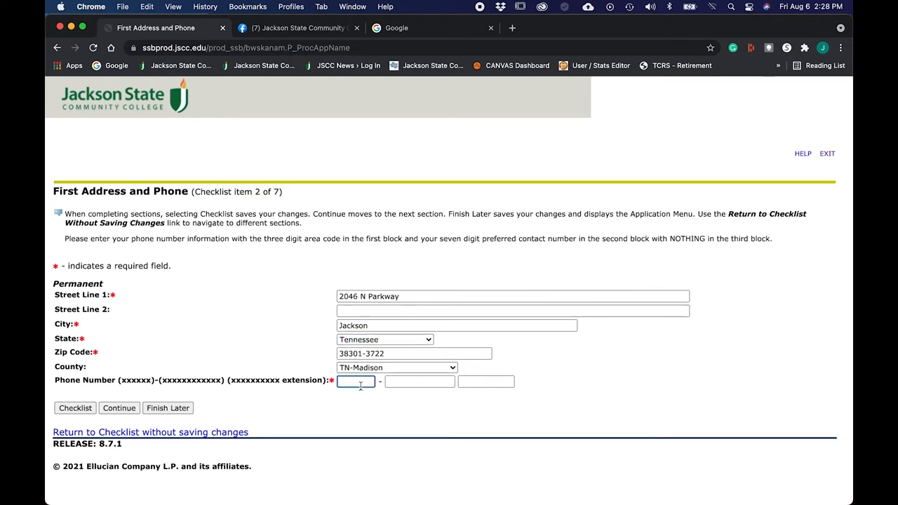
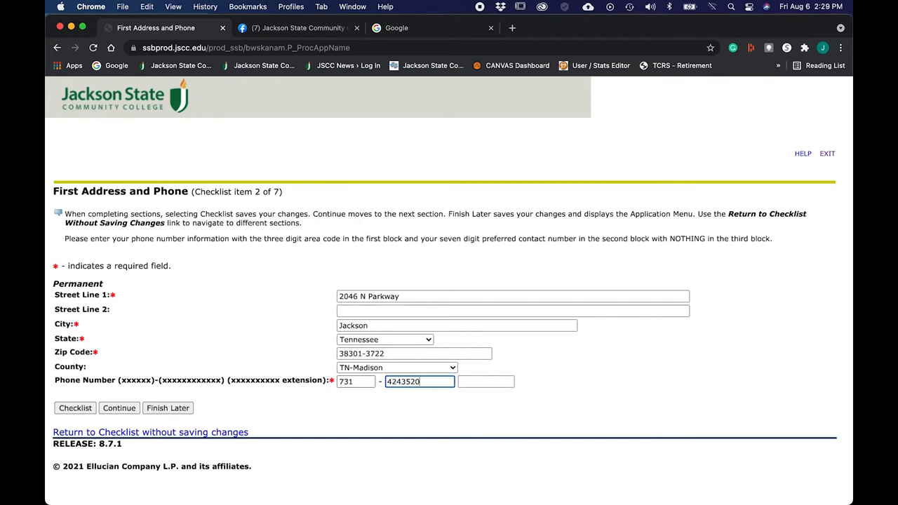
click(486, 381)
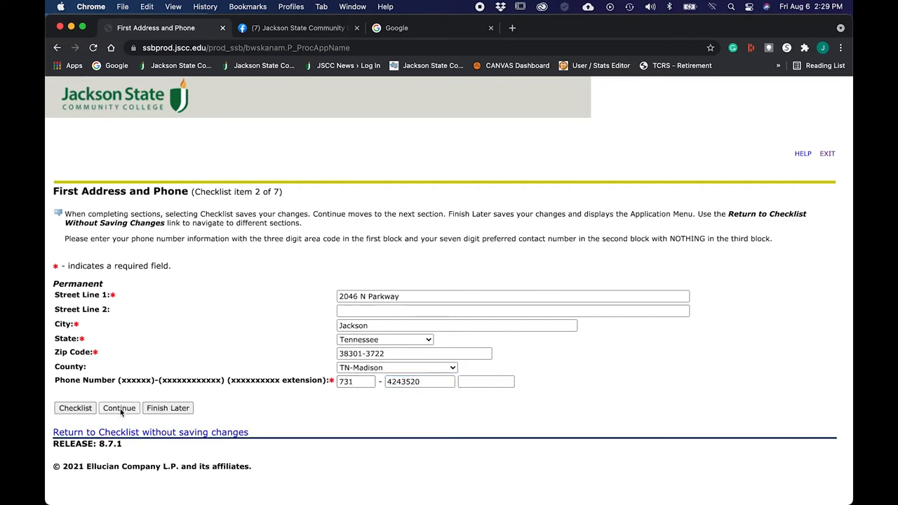
click(119, 408)
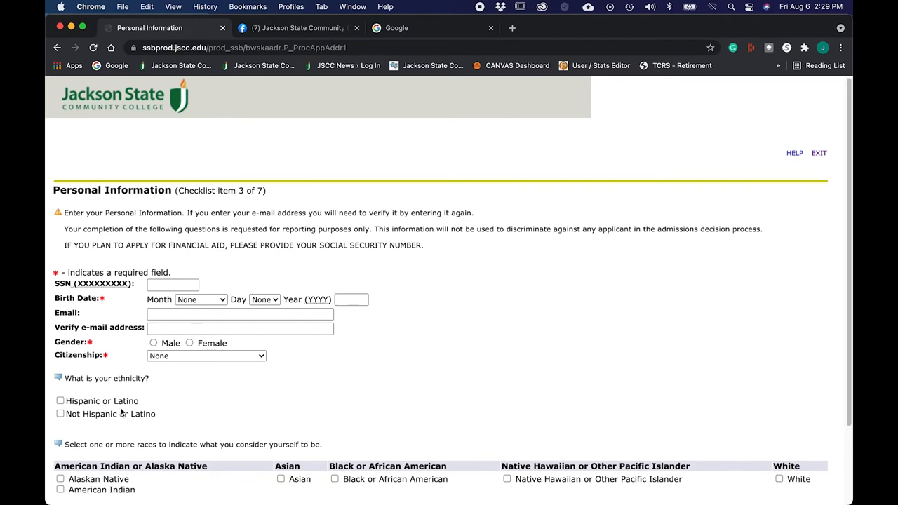
Set the birth date to February 07, 1975
click(240, 328)
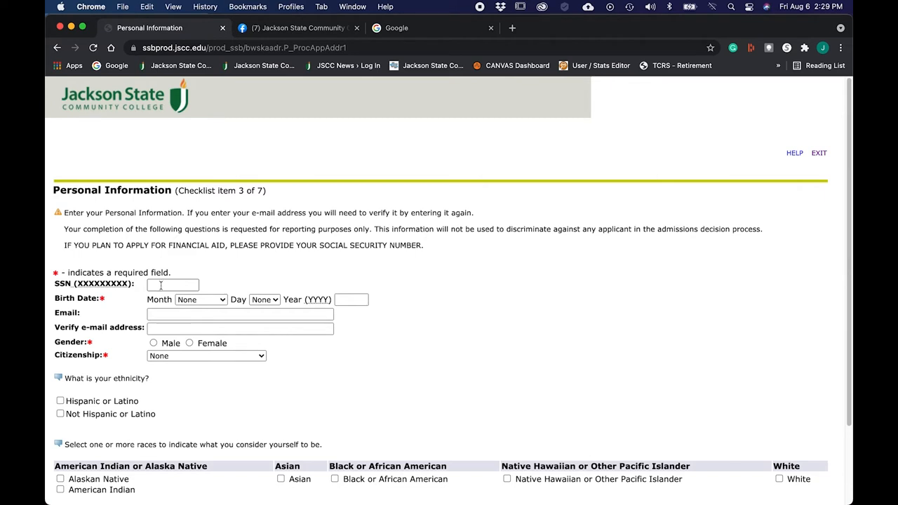
mouse_move(221, 300)
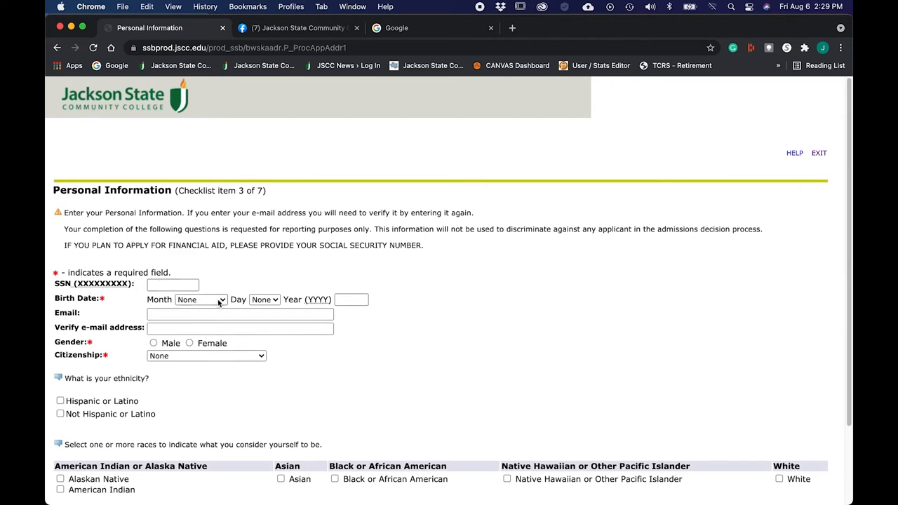
click(202, 300)
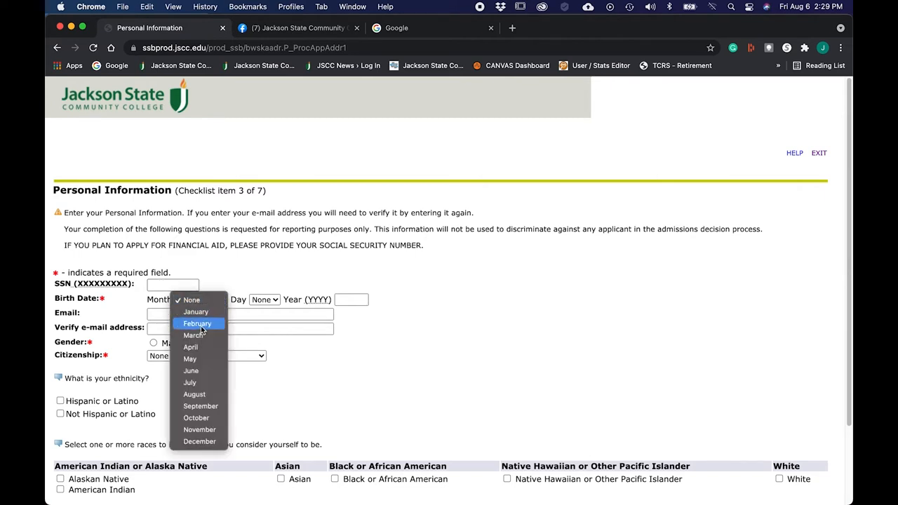
click(197, 323)
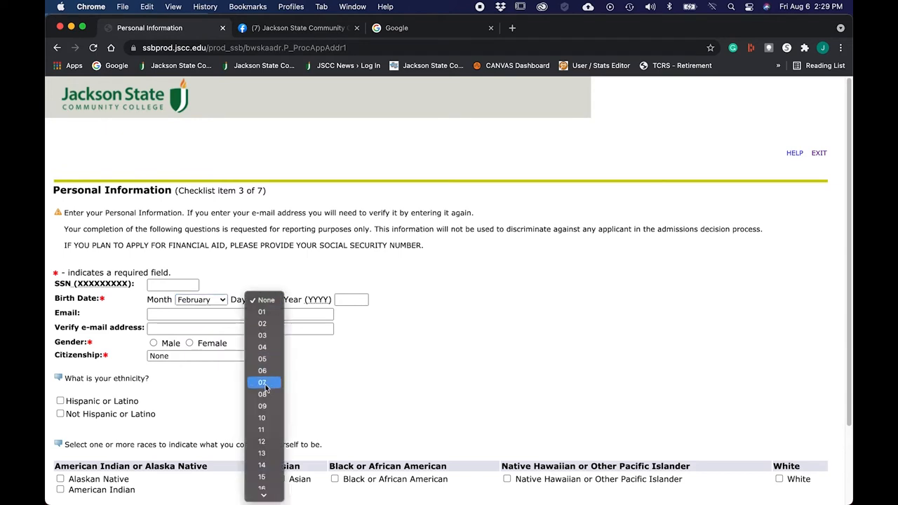
click(262, 382)
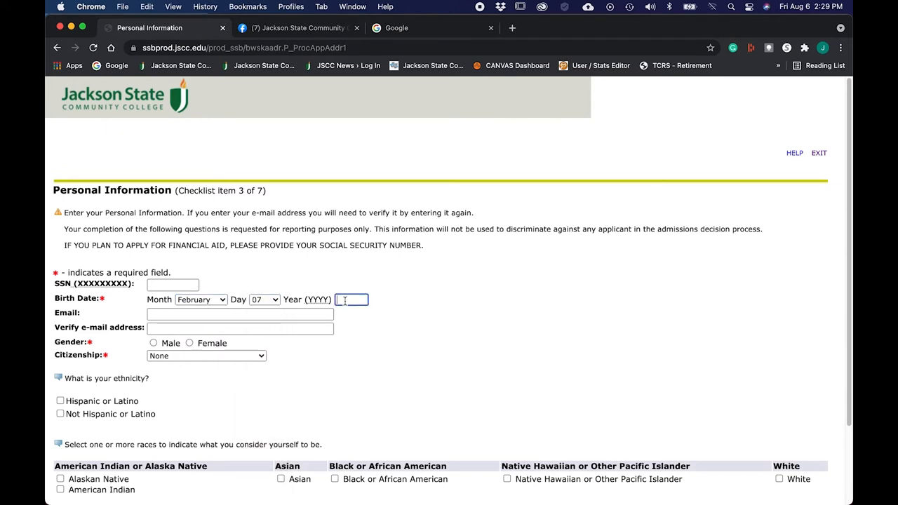
text(1975)
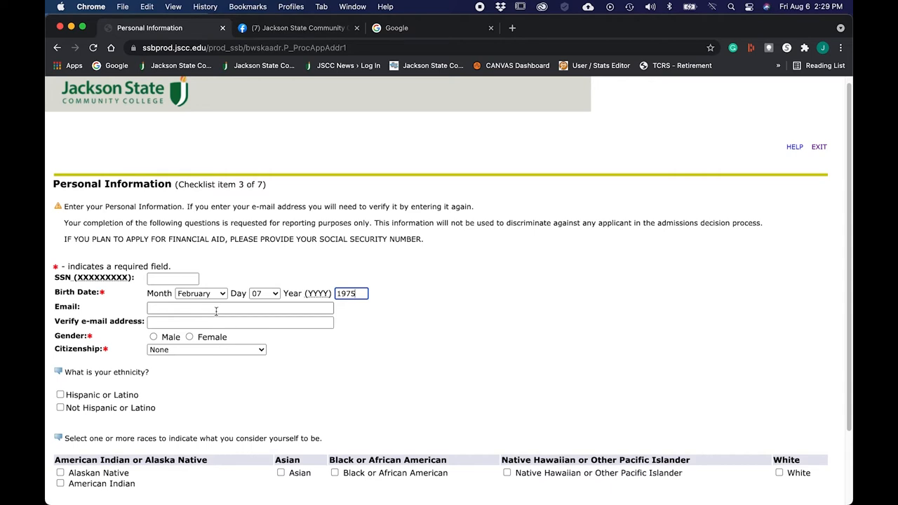
mouse_move(227, 321)
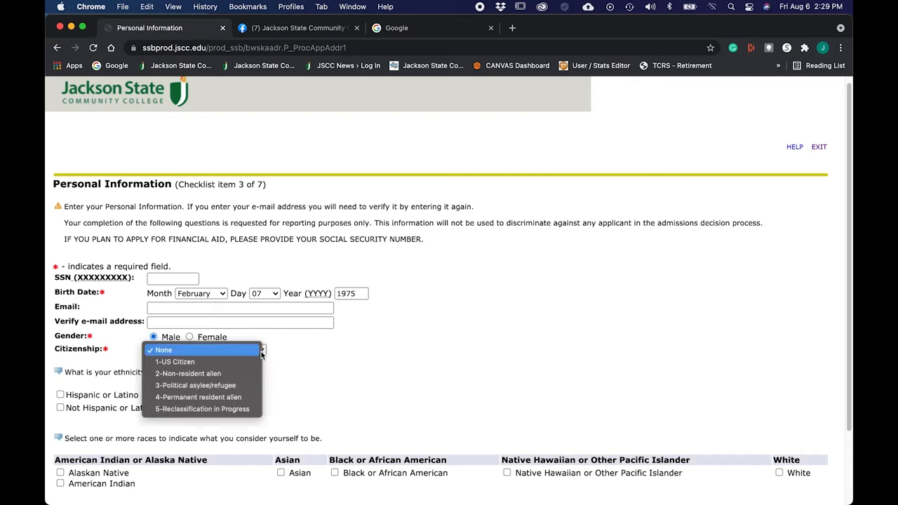
Choose male and 1-US Citizen, then save the personal information
click(174, 362)
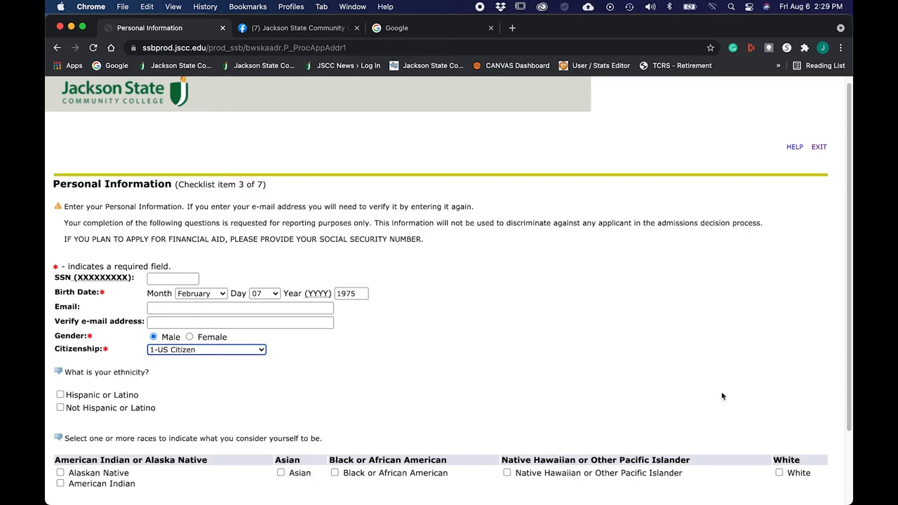
scroll(down, 3)
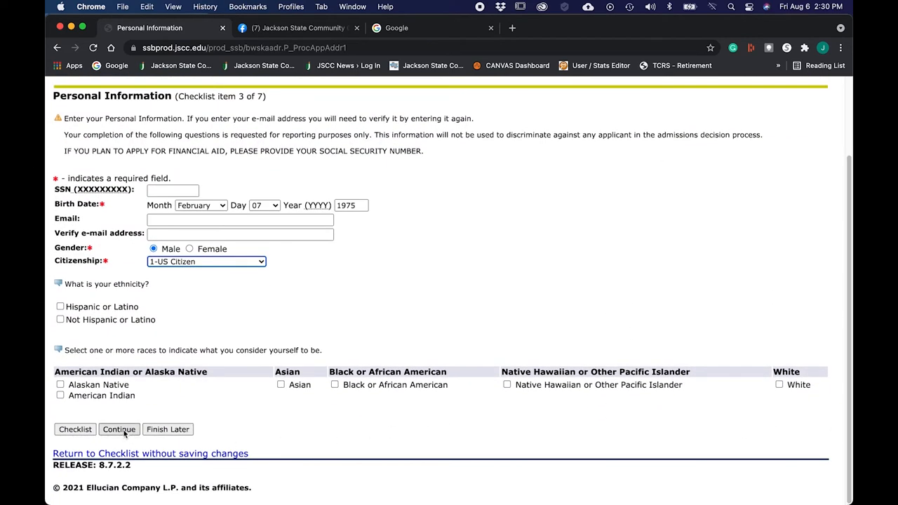
click(119, 430)
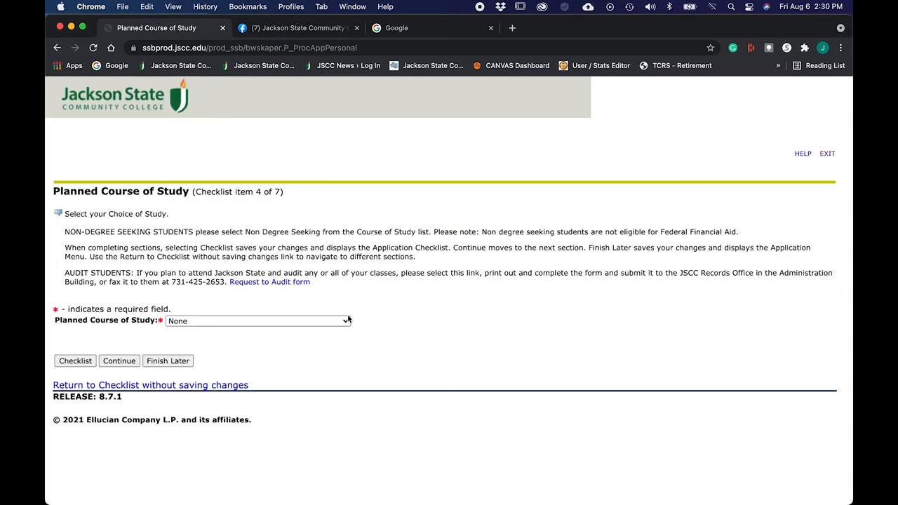
Choose General Studies AS as the planned course of study and save it
click(256, 320)
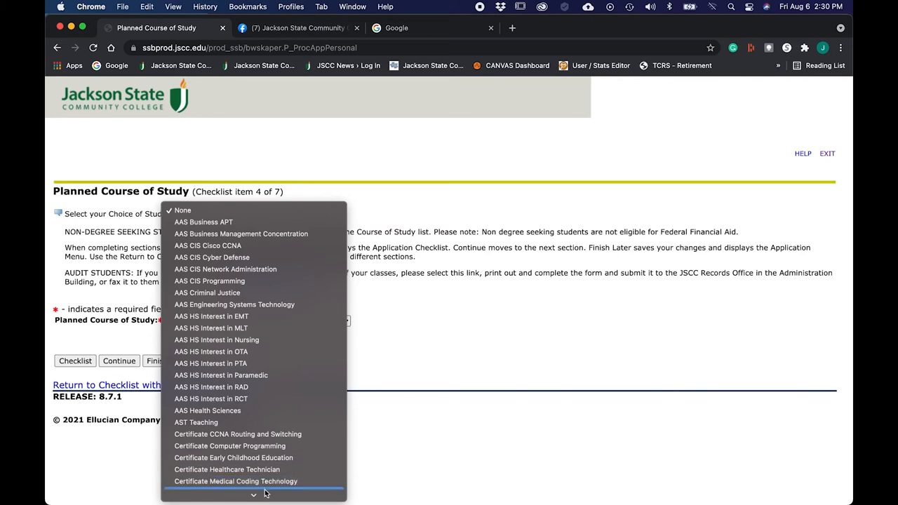
scroll(down, 3)
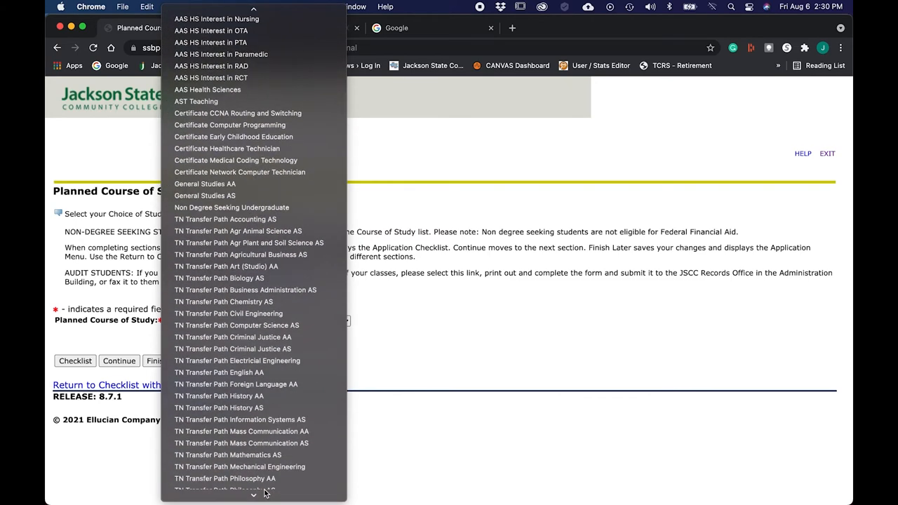
mouse_move(225, 266)
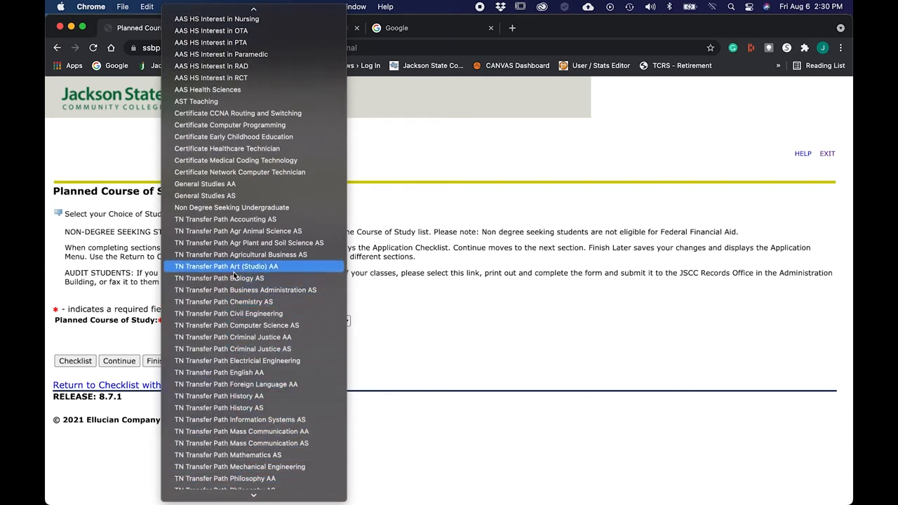
mouse_move(239, 337)
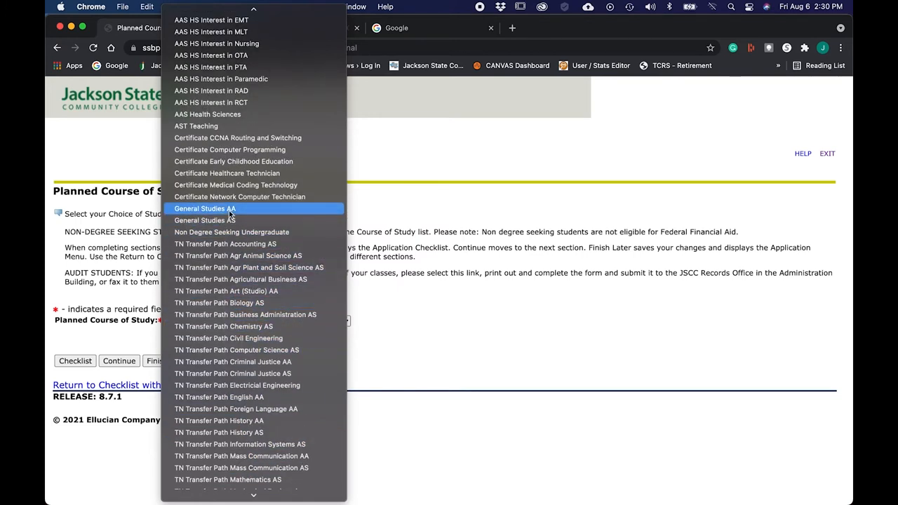
mouse_move(228, 221)
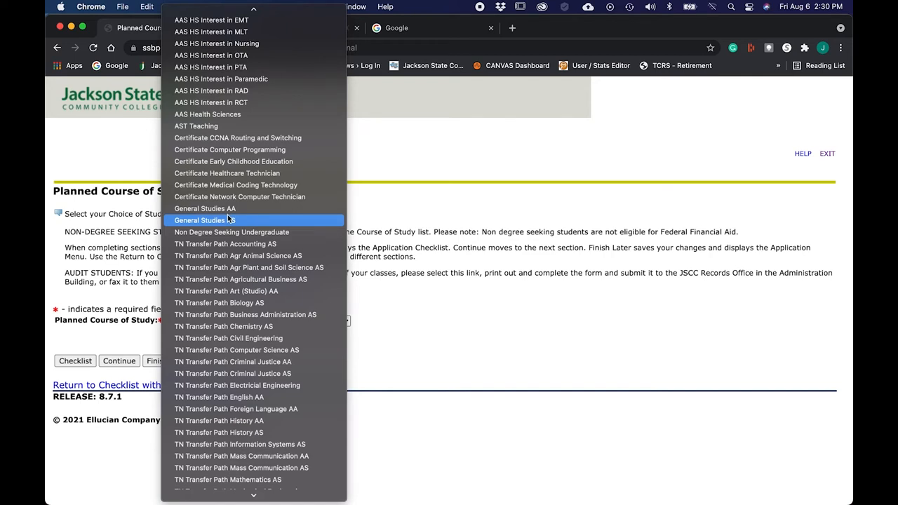
mouse_move(210, 91)
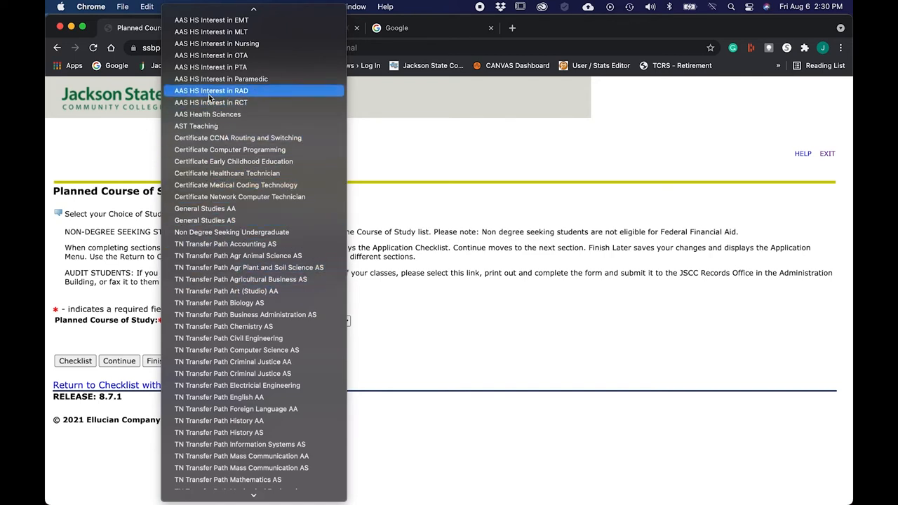
mouse_move(239, 196)
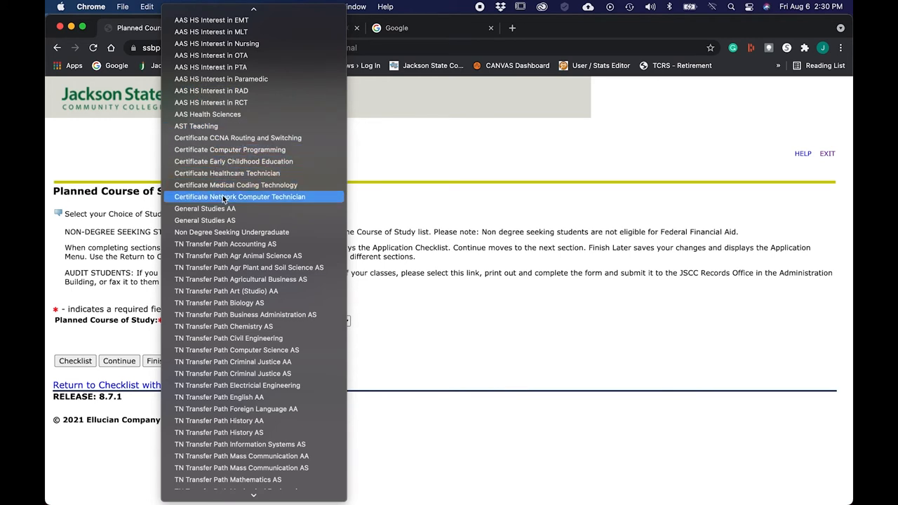
mouse_move(224, 221)
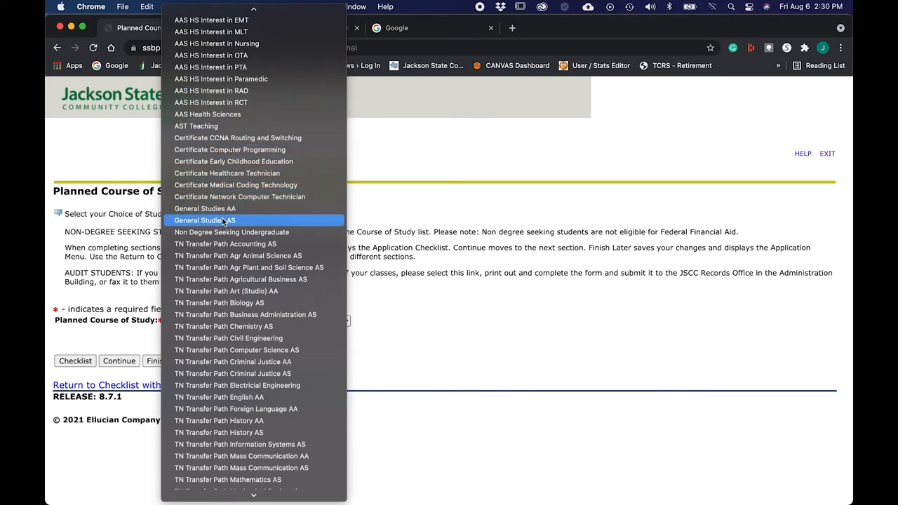
mouse_move(223, 220)
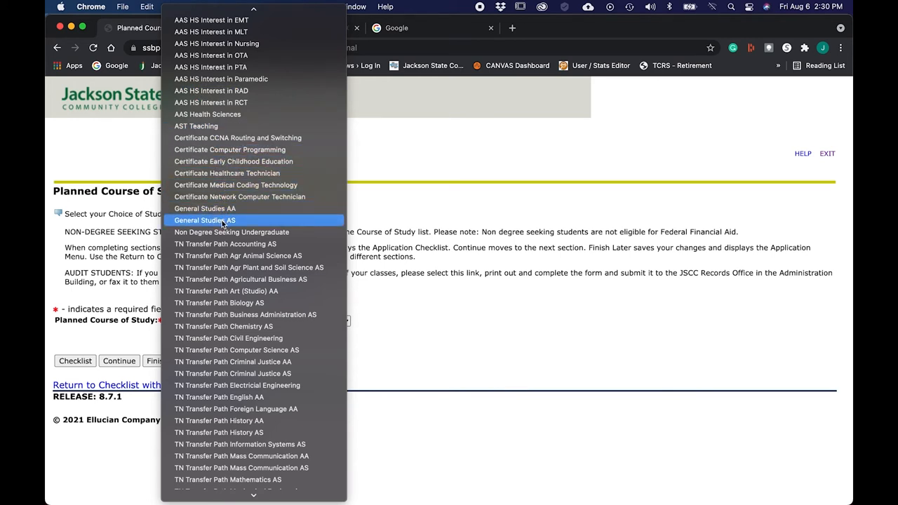
click(204, 220)
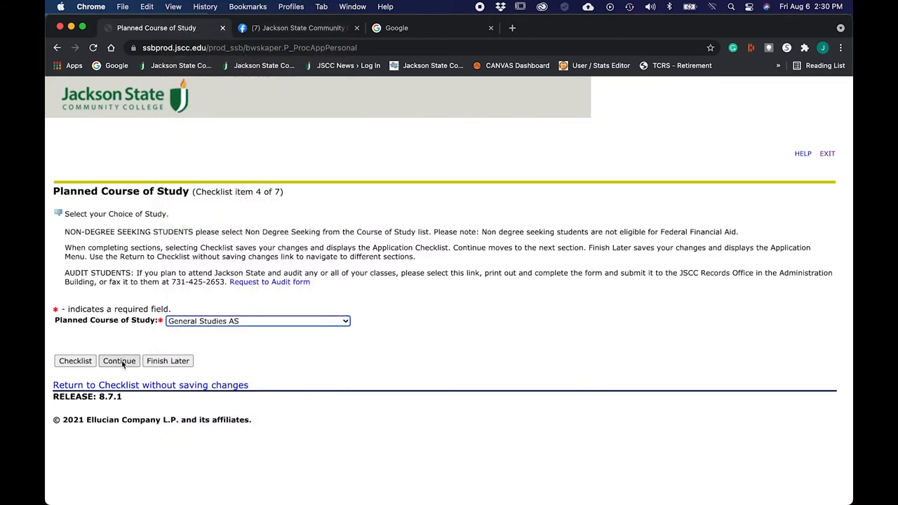
click(119, 361)
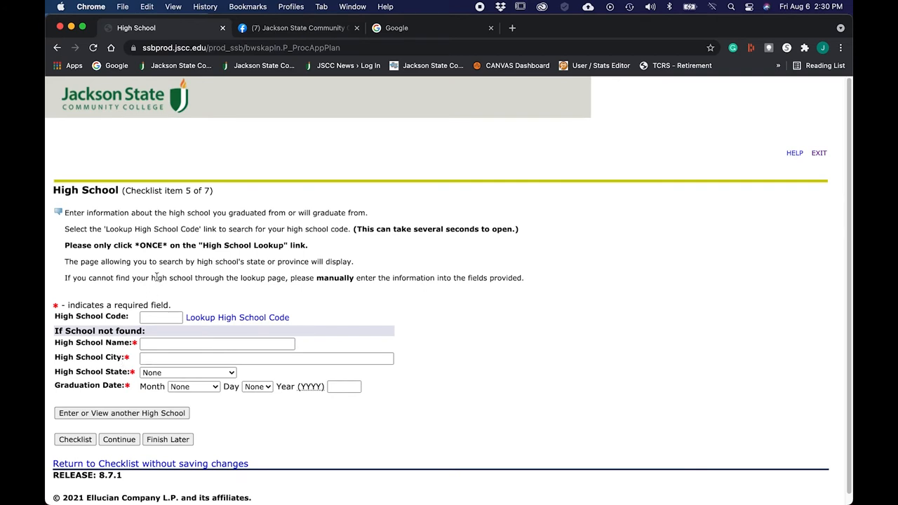
mouse_move(227, 330)
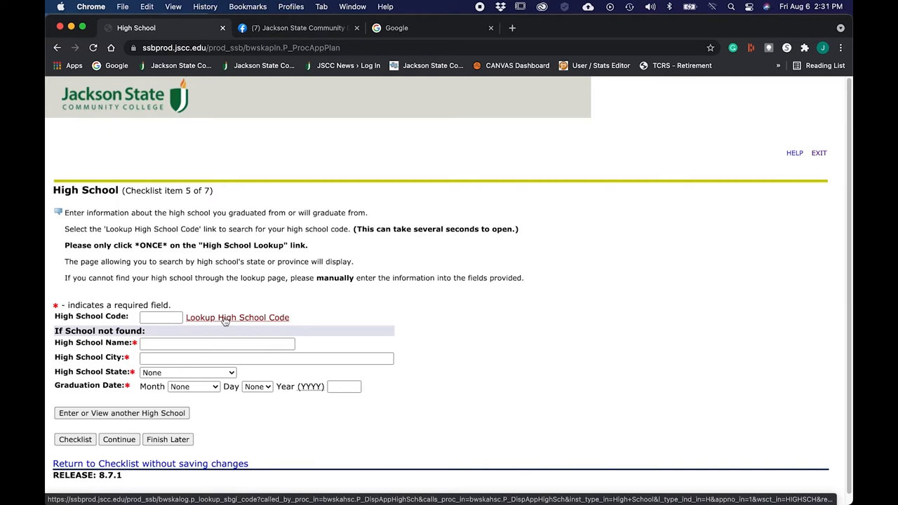
Open the Lookup High School Code page from the High School section
click(238, 317)
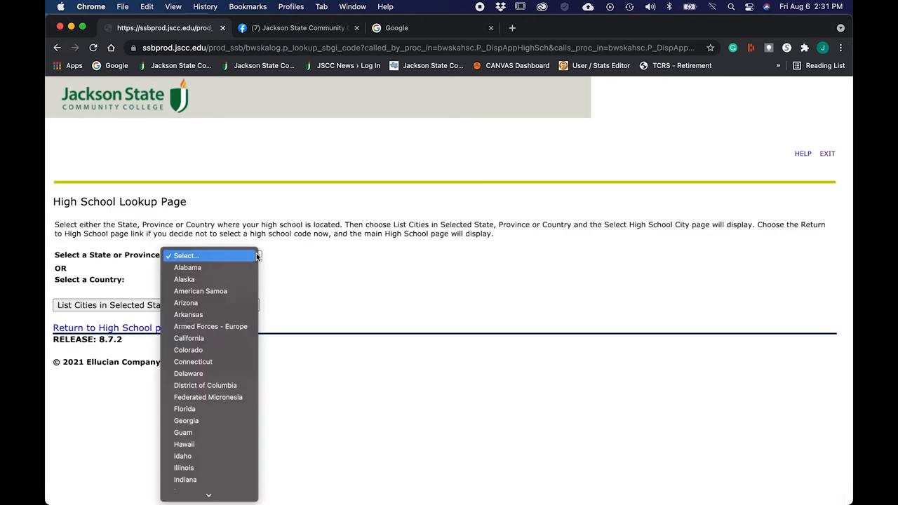
mouse_move(205, 384)
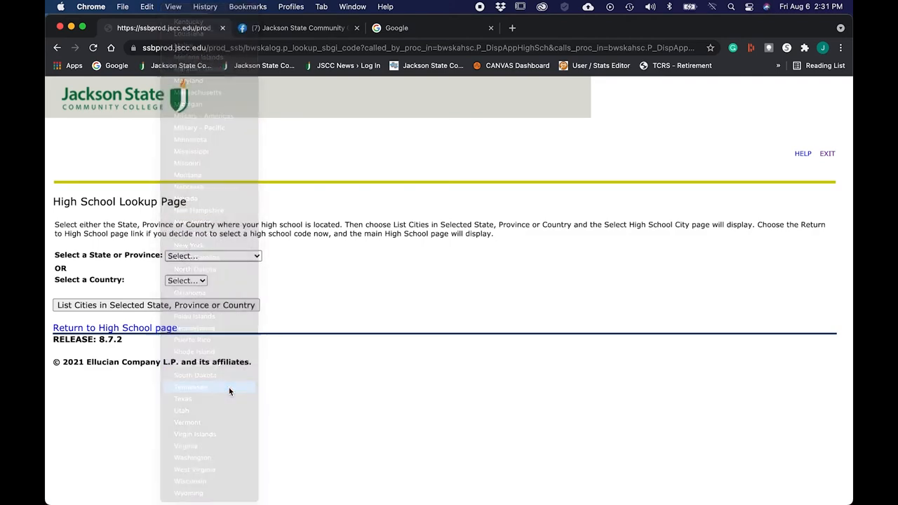
Select Tennessee as the state with no country and list its cities
click(190, 387)
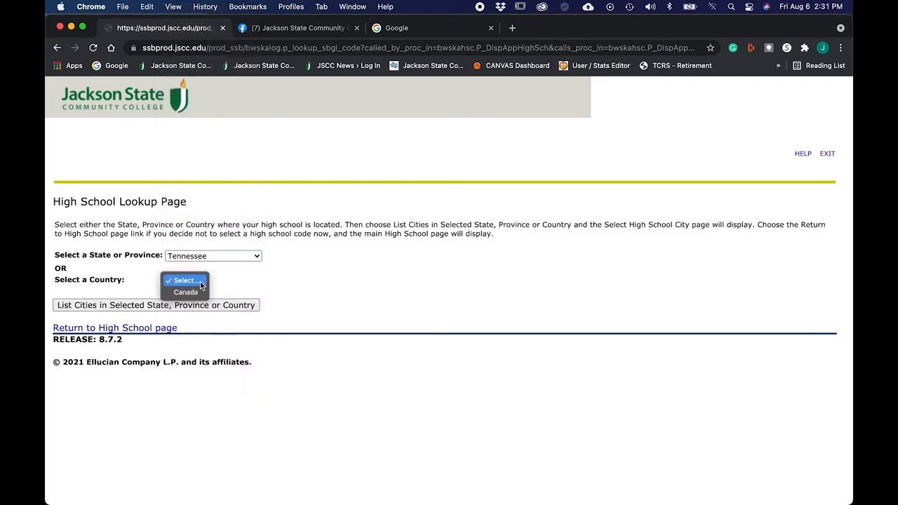
click(186, 280)
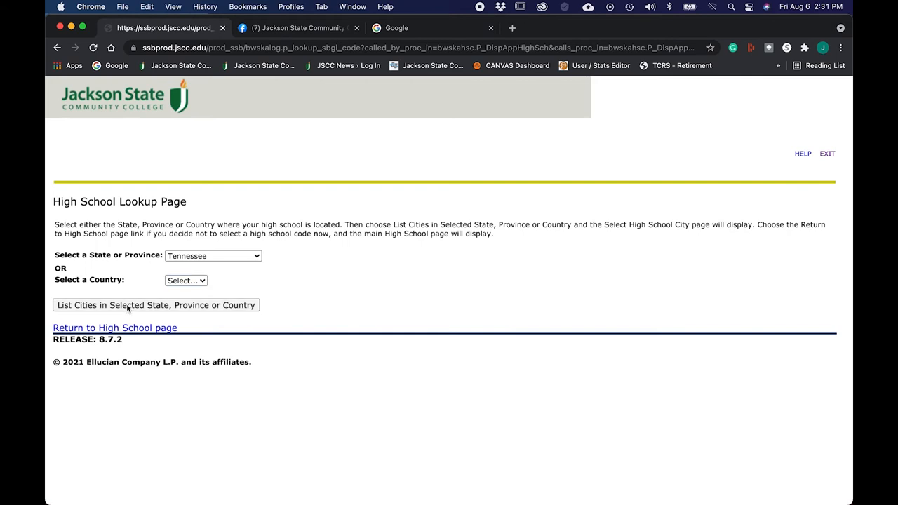
click(156, 305)
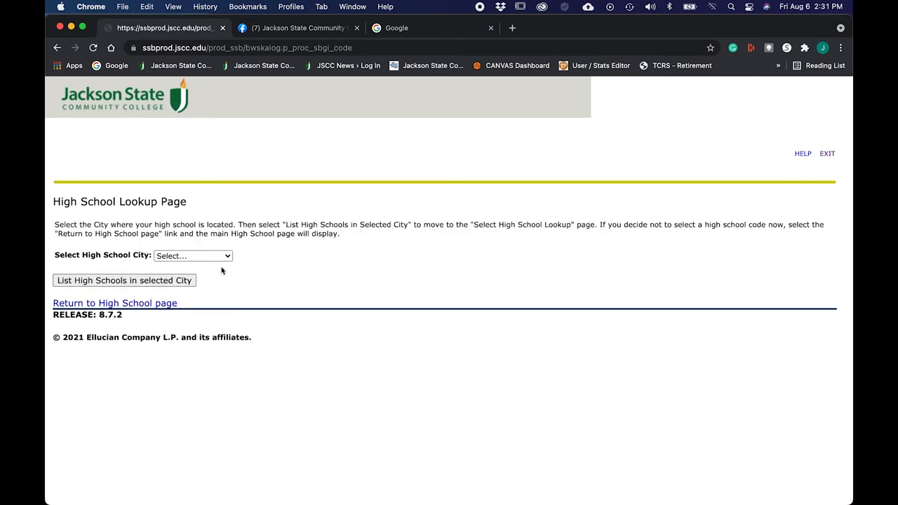
Choose Dyersburg, select Dyersburg High School (code 430610), and copy it into the application
click(193, 255)
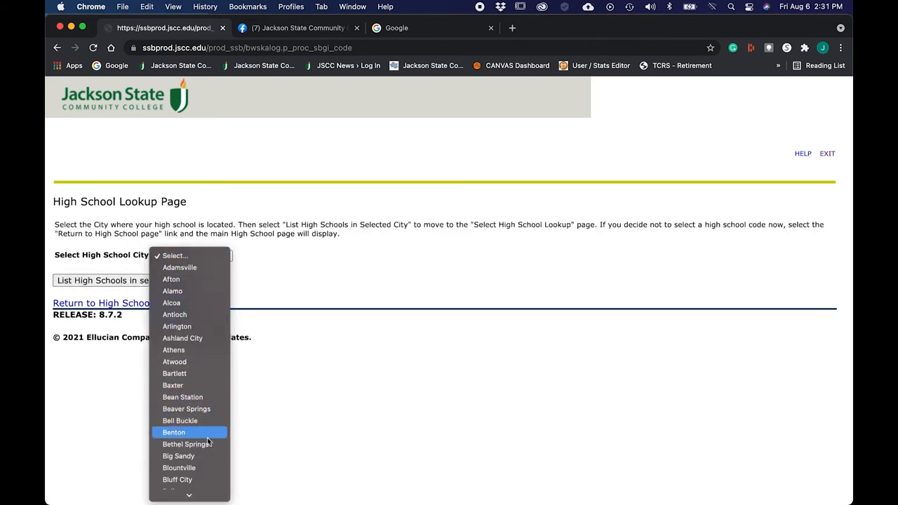
scroll(down, 3)
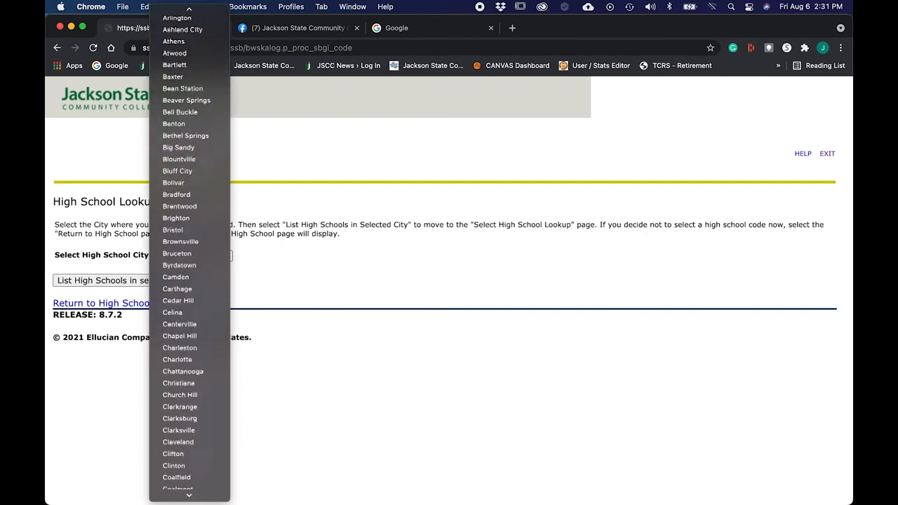
scroll(down, 3)
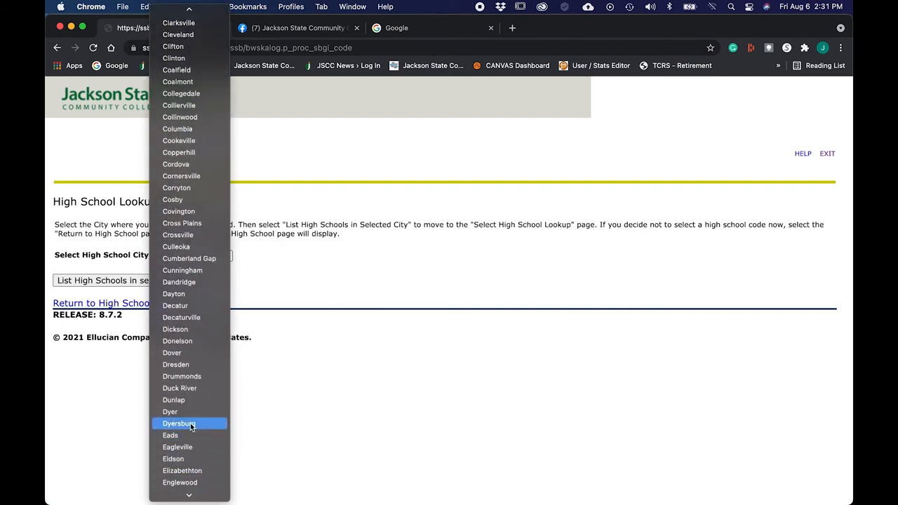
click(178, 423)
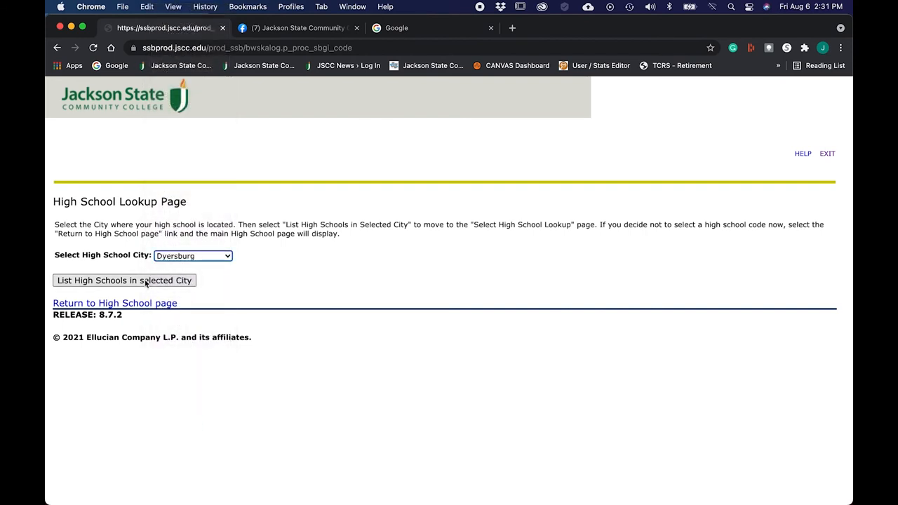
click(124, 280)
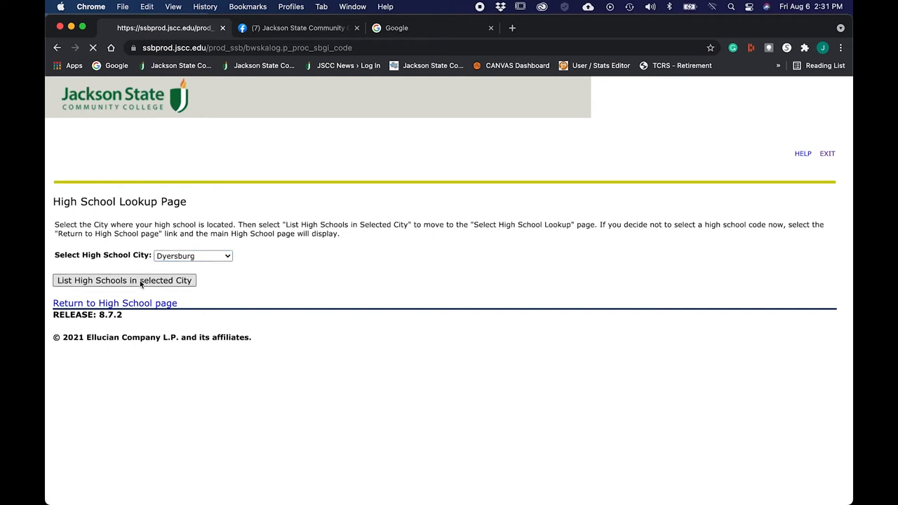
click(125, 281)
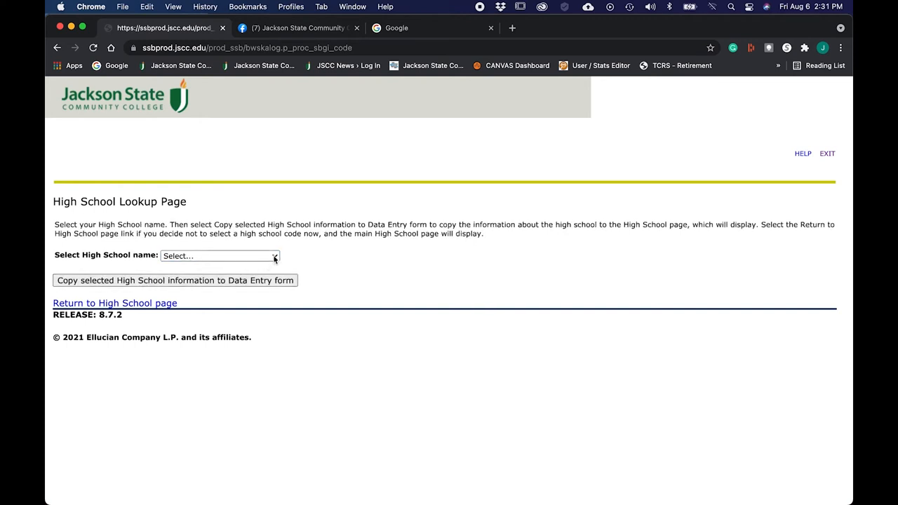
click(219, 255)
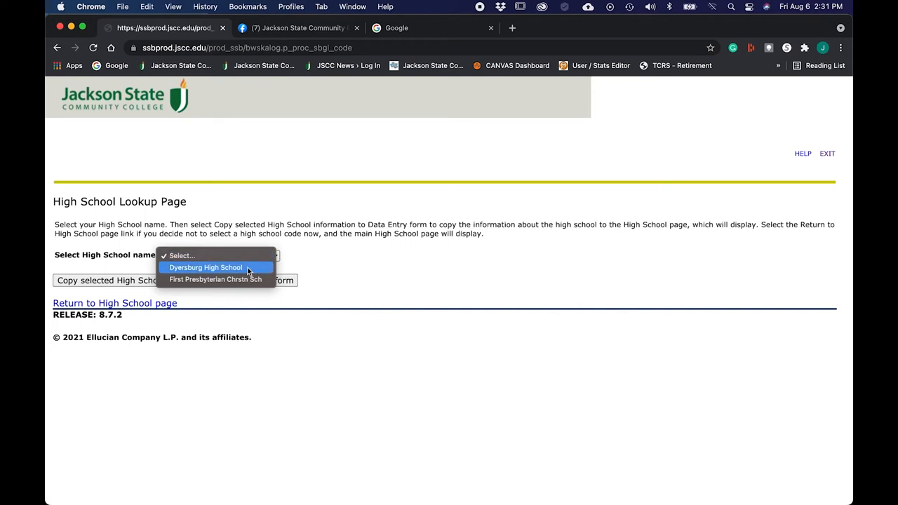
click(206, 268)
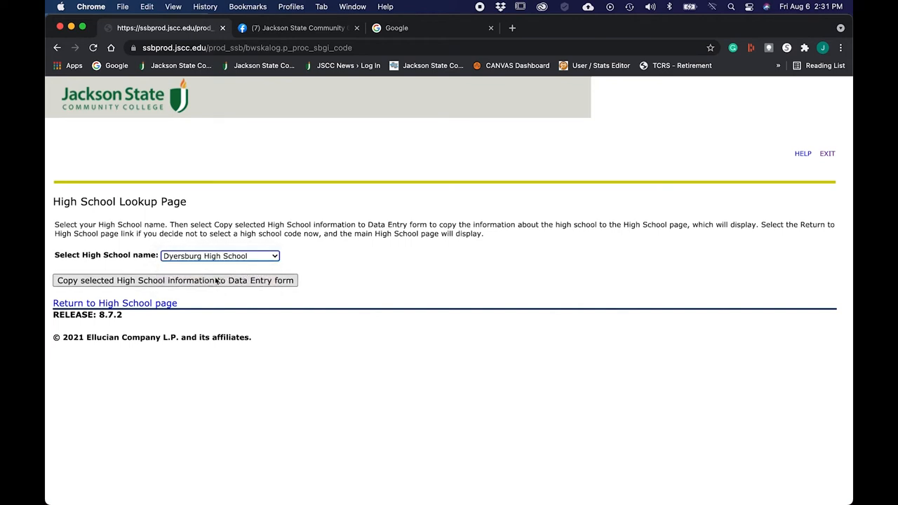
click(174, 280)
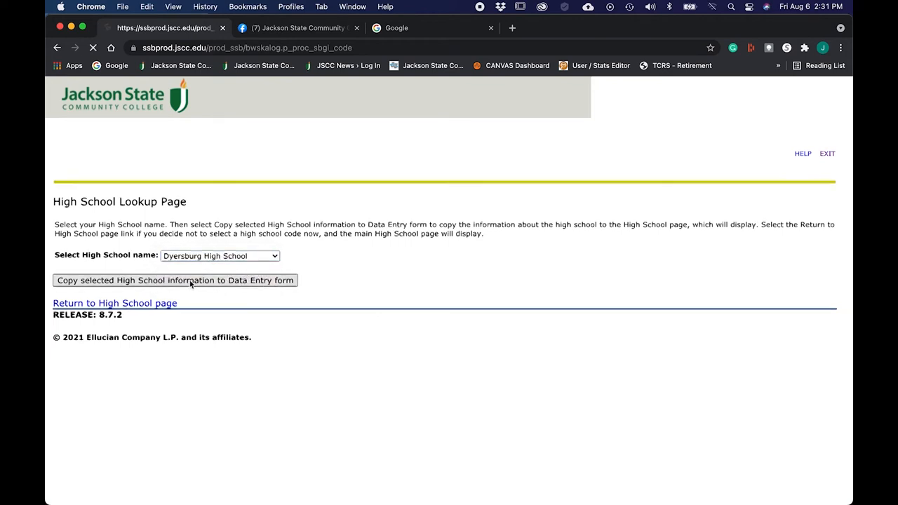
click(175, 280)
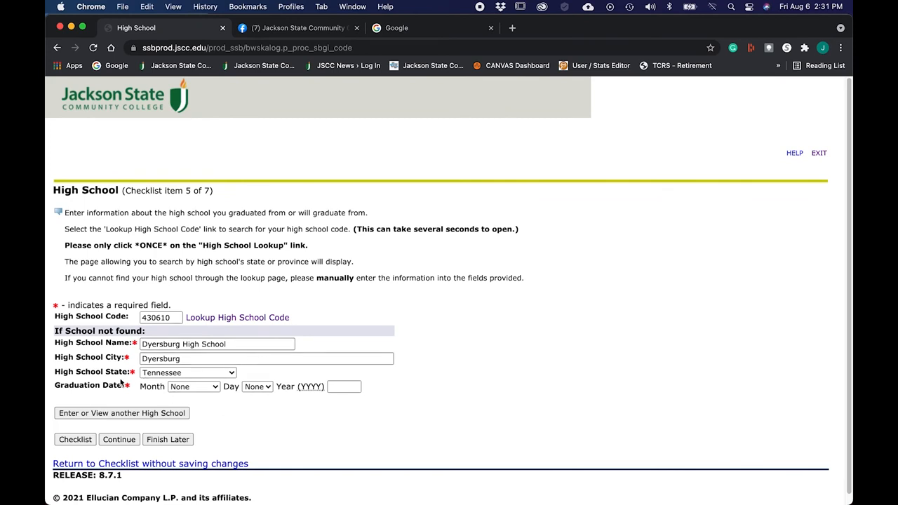
Set the graduation date to May 15, 1998 and save the High School section
click(193, 387)
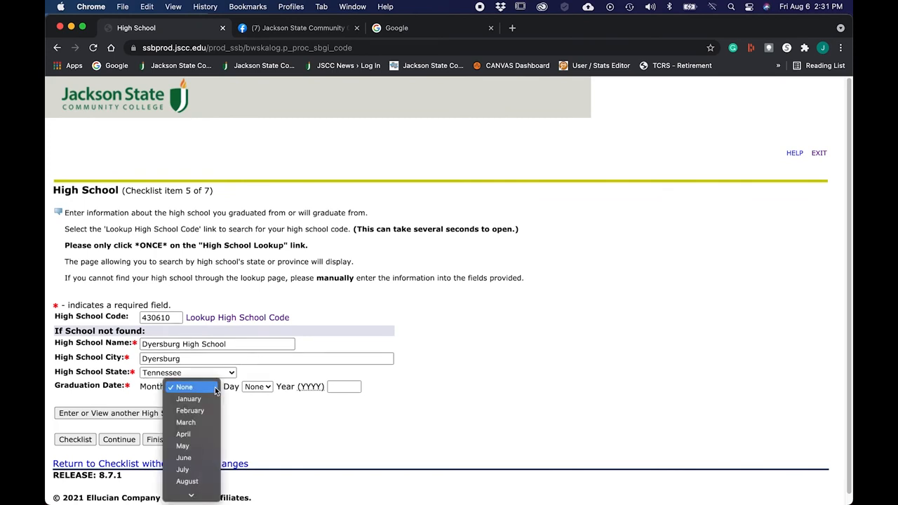
click(182, 446)
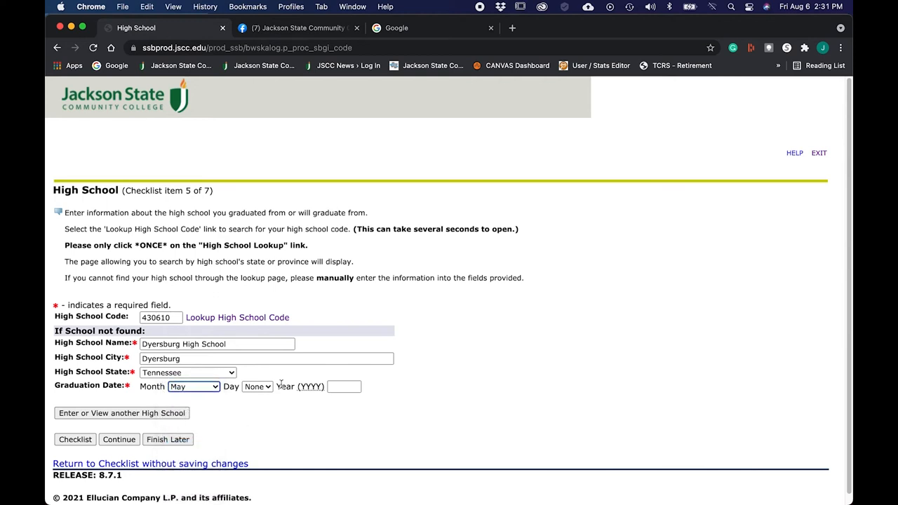
click(257, 387)
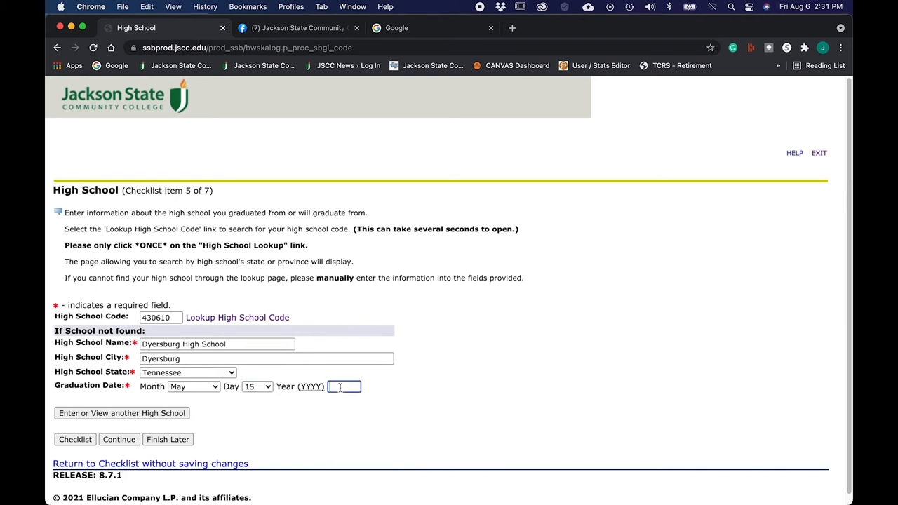
text(1998)
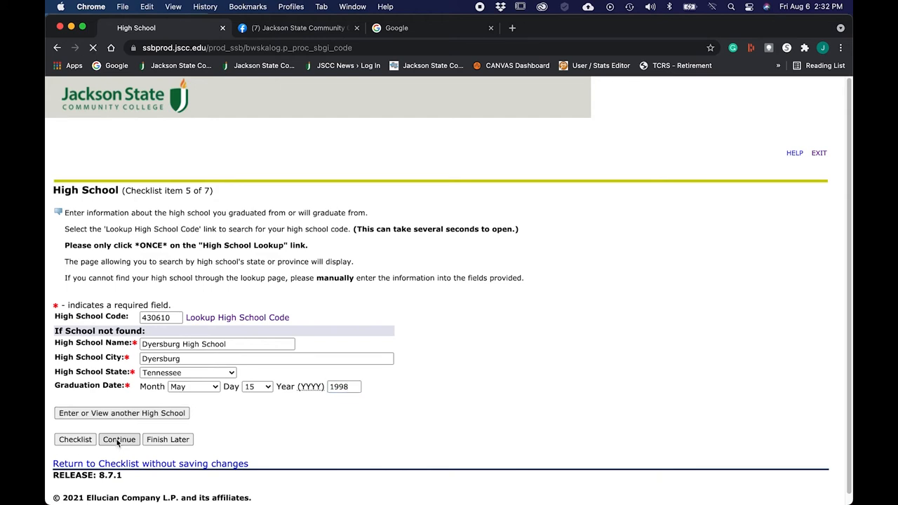
click(119, 439)
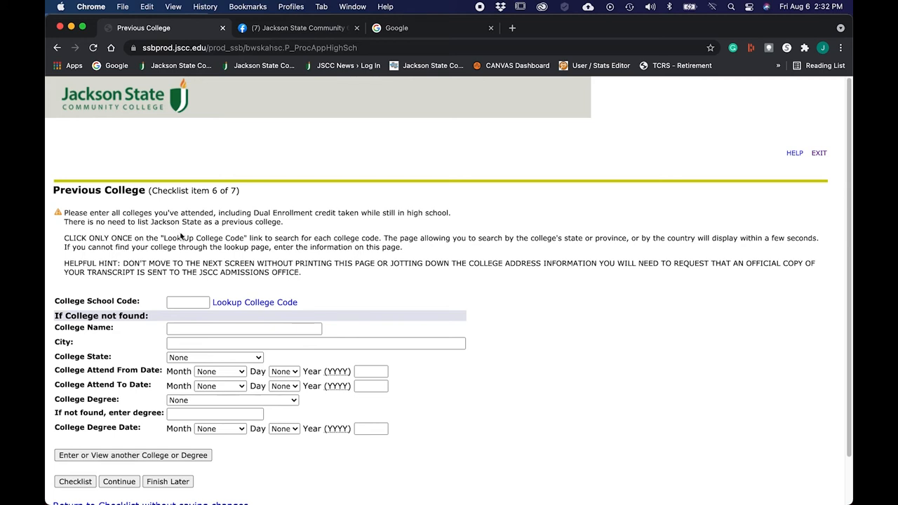
mouse_move(255, 302)
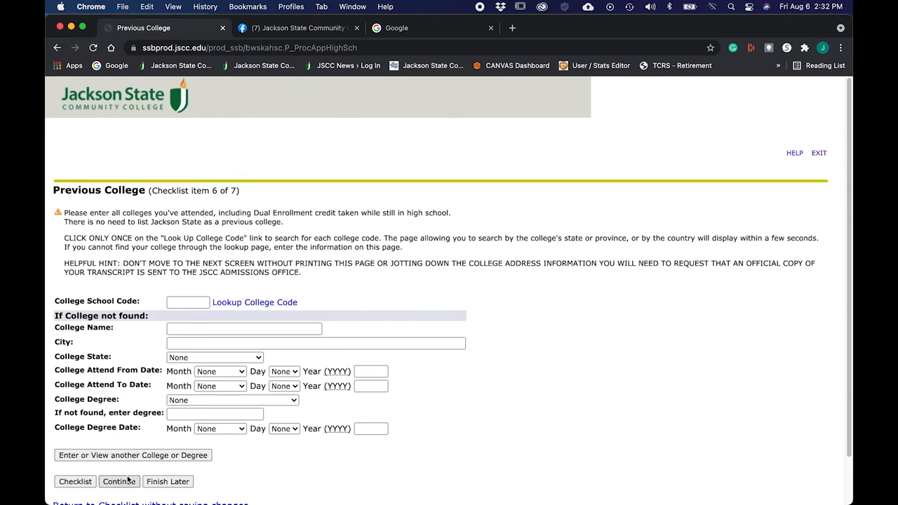
mouse_move(254, 303)
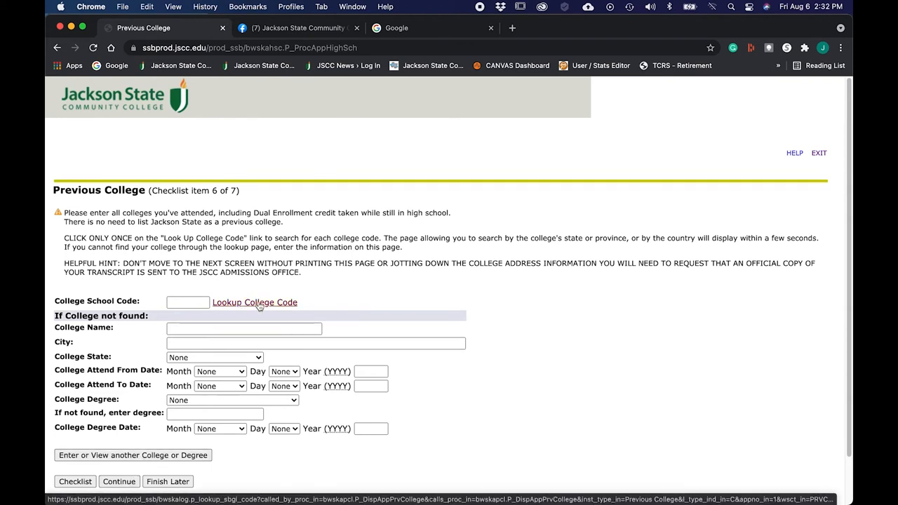
Open the college code lookup from the Previous College page
click(254, 302)
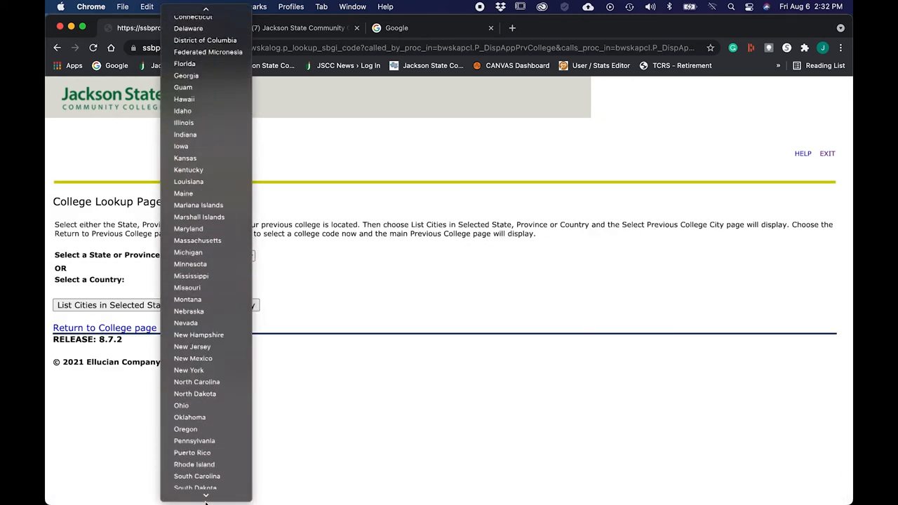
Select Tennessee, Cookeville, and Tennessee Tech University (code 001804), and copy it to the form
click(209, 255)
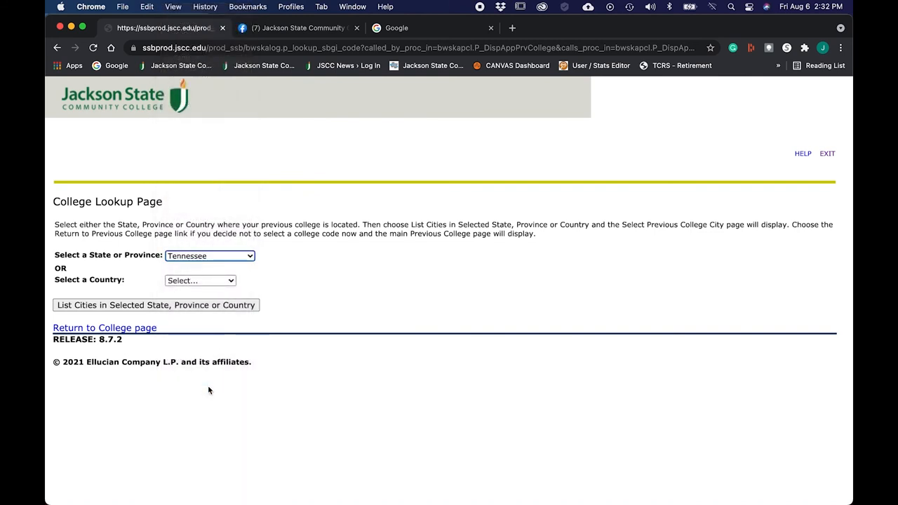
click(156, 304)
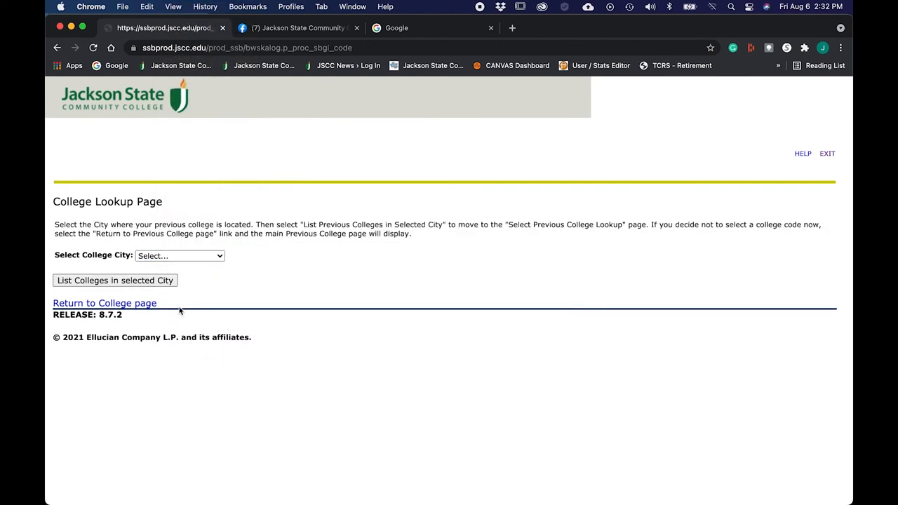
click(180, 256)
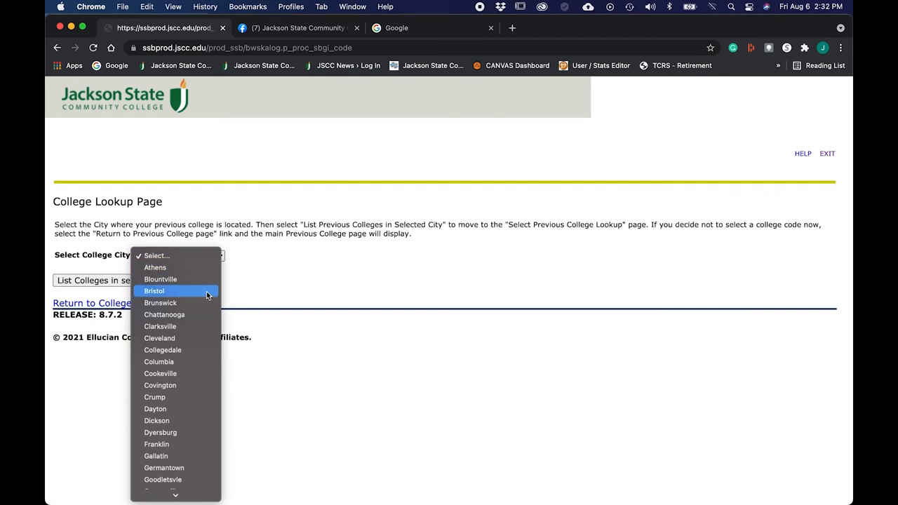
click(160, 373)
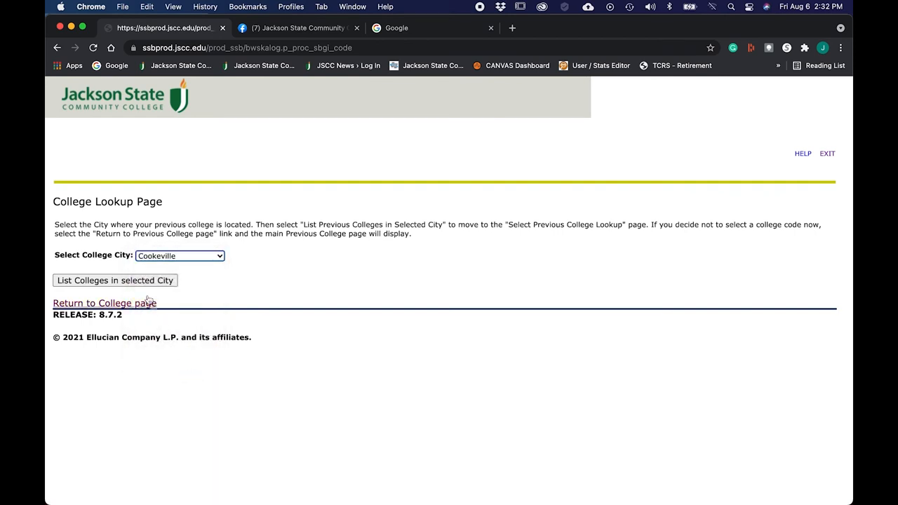
click(114, 280)
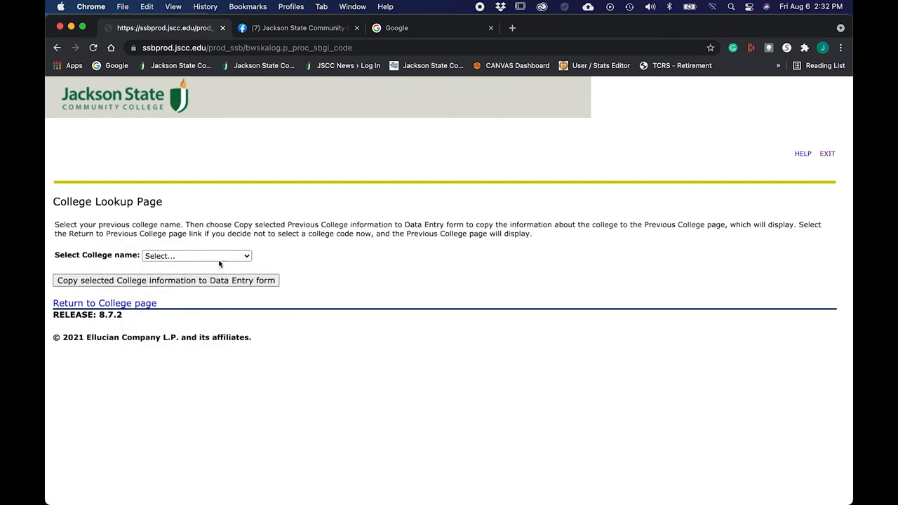
click(196, 255)
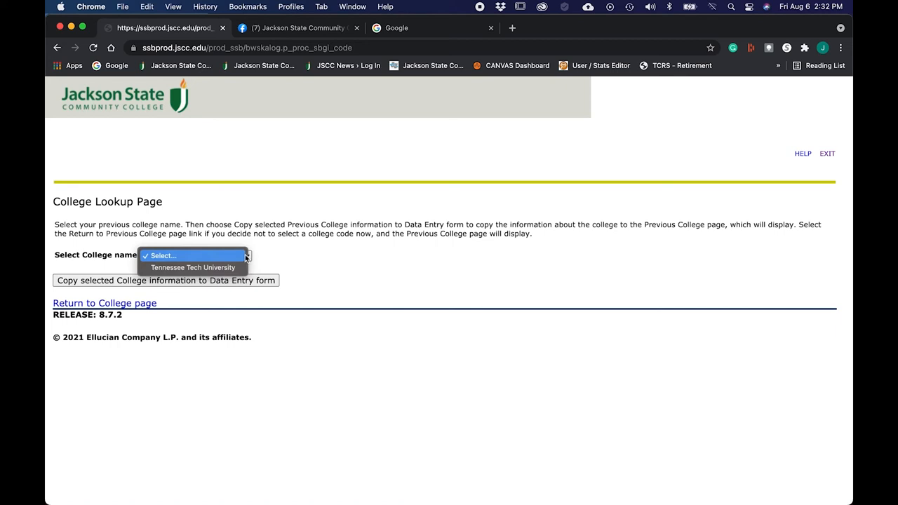
click(193, 267)
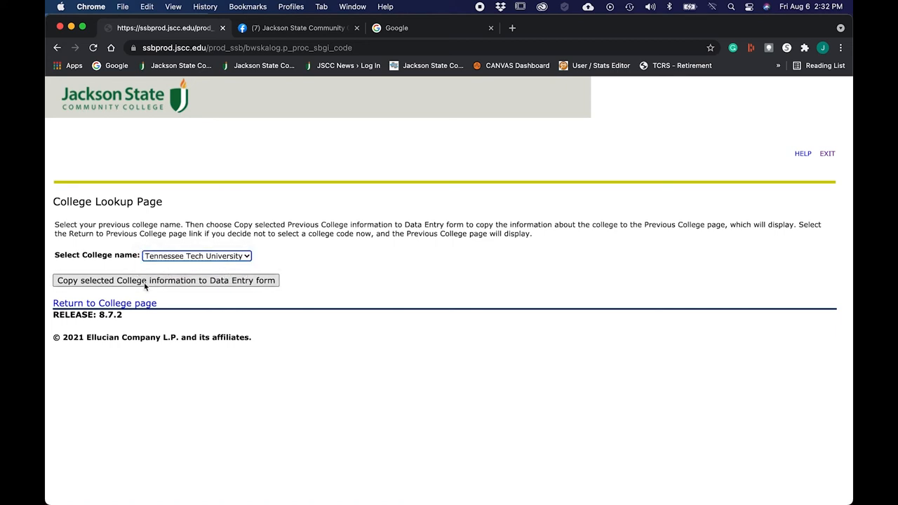
click(166, 280)
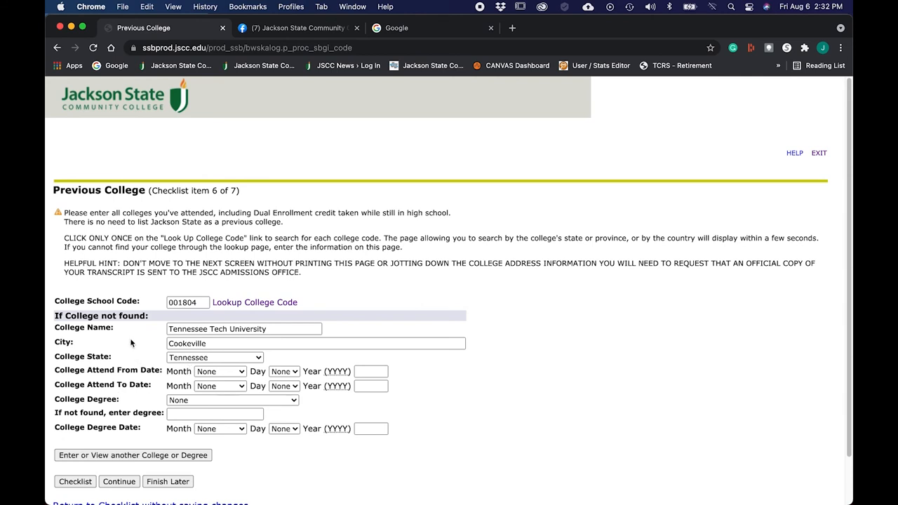
mouse_move(115, 343)
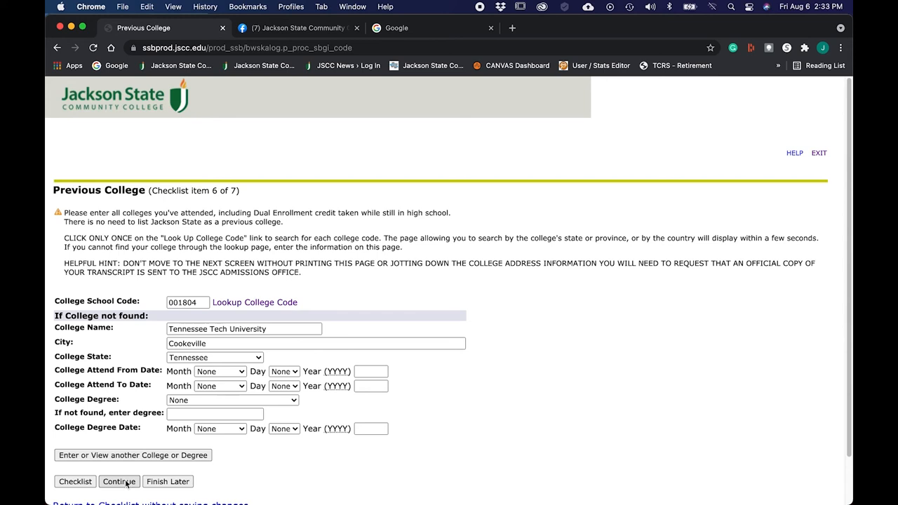
Submit the Tennessee Tech University previous college entry
click(118, 481)
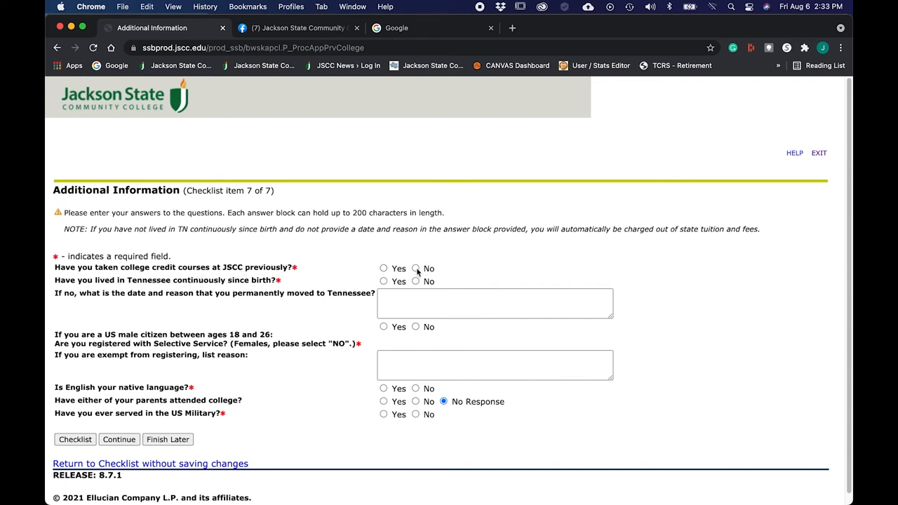
Answer No, Yes, Yes, Yes, No to the additional questions, save, and mark the application complete
click(415, 268)
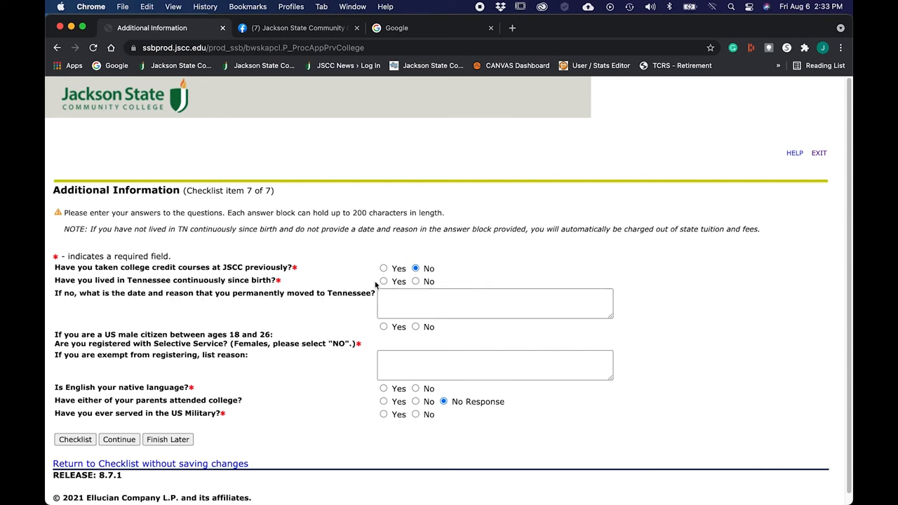
click(383, 281)
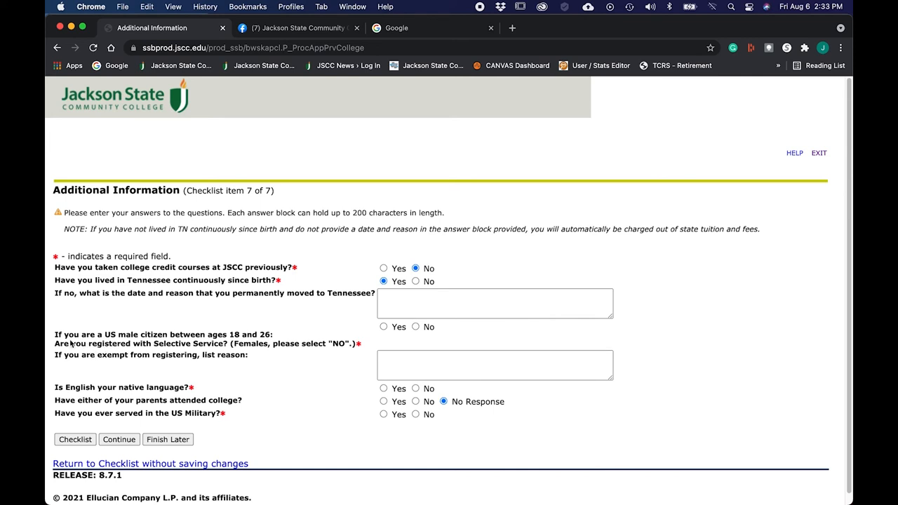
mouse_move(358, 346)
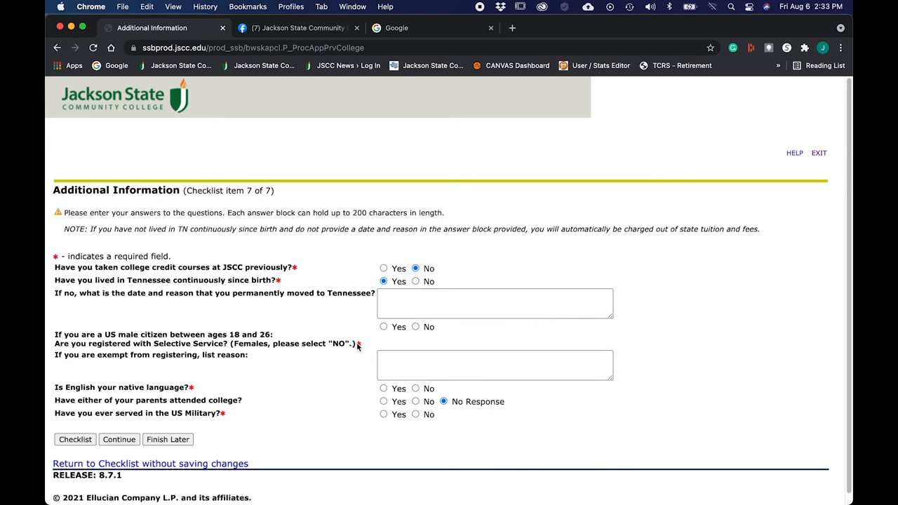
mouse_move(123, 339)
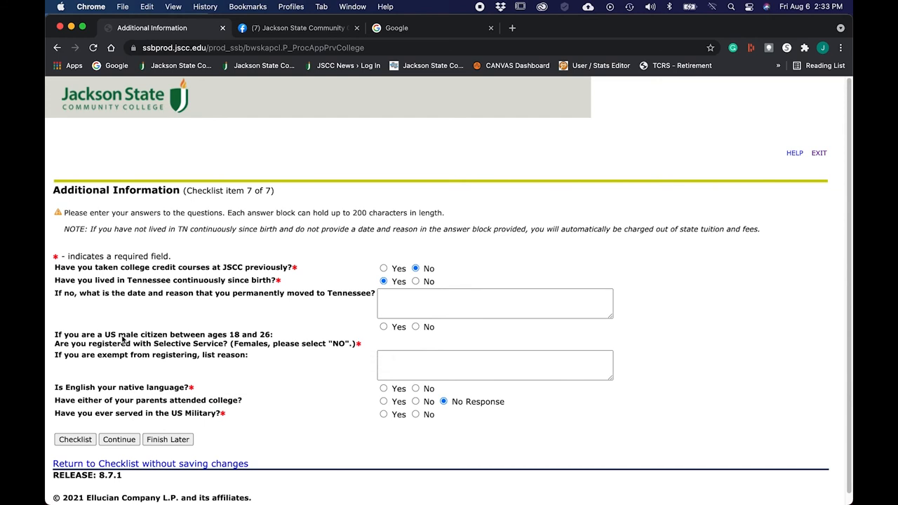
mouse_move(102, 344)
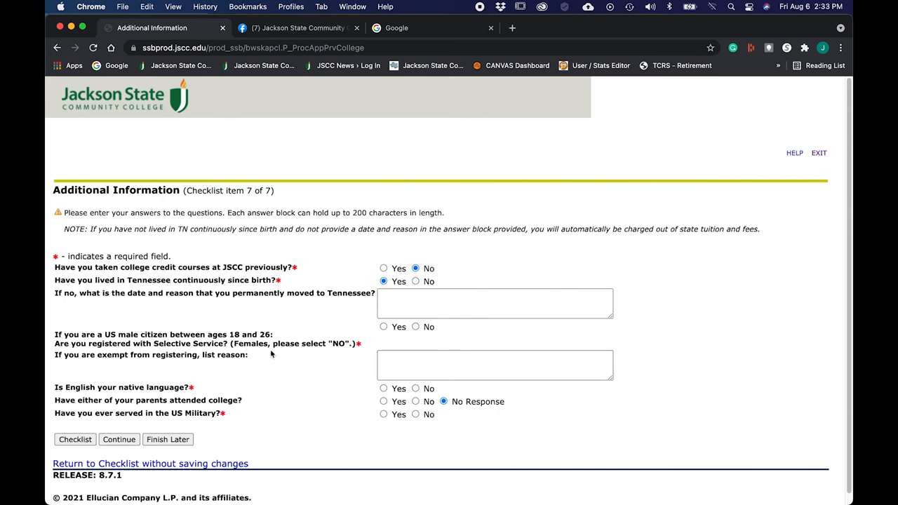
mouse_move(369, 336)
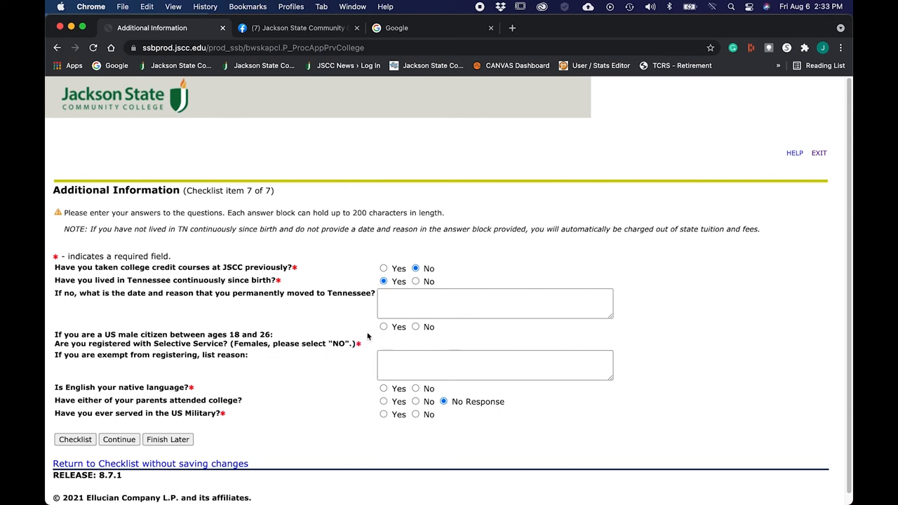
click(383, 326)
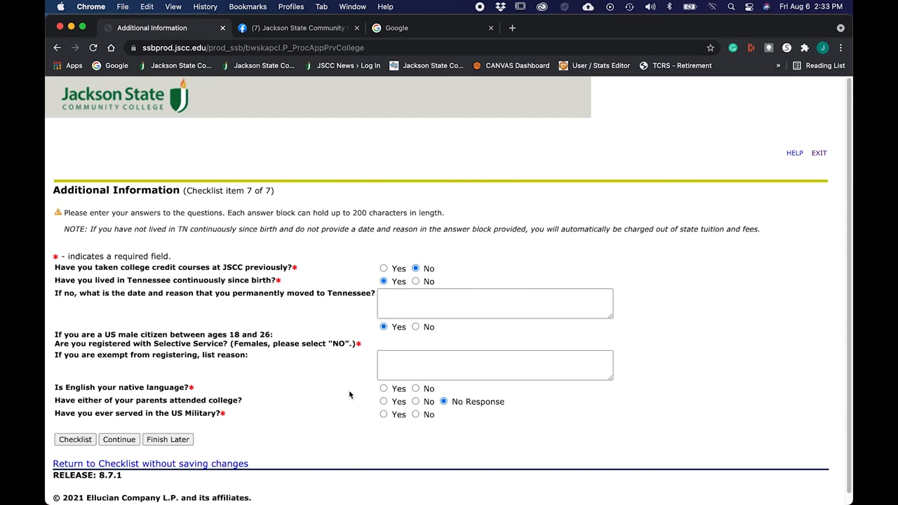
click(384, 389)
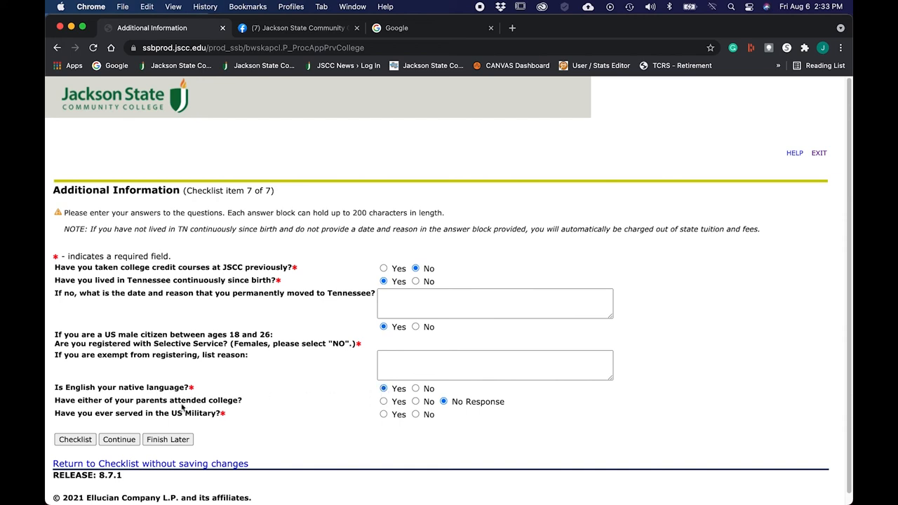
mouse_move(77, 417)
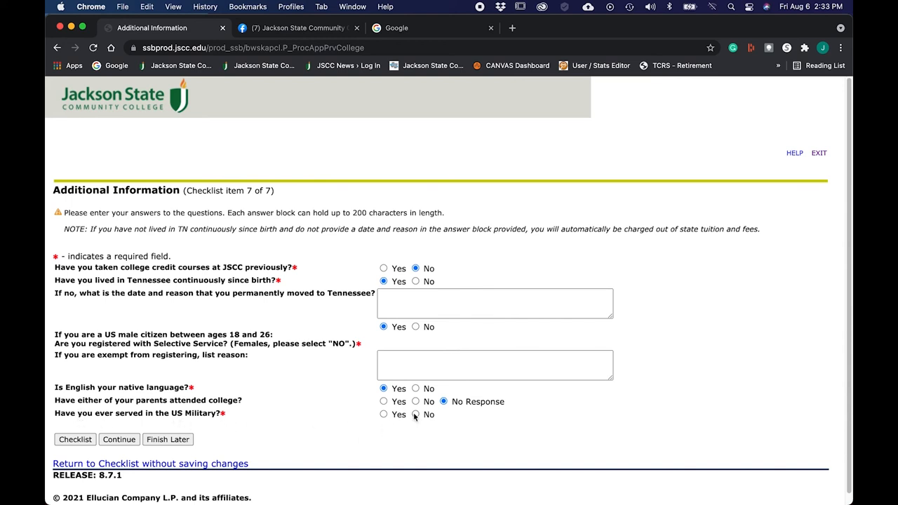
click(416, 414)
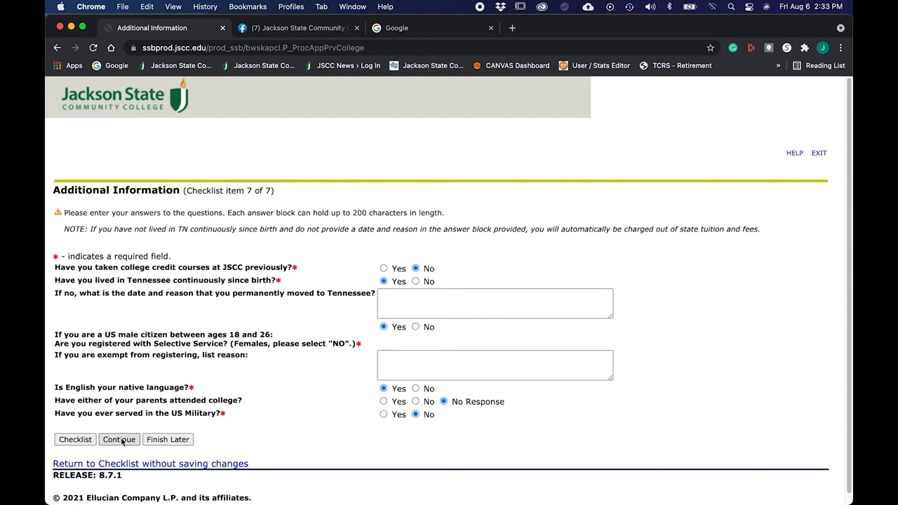
click(119, 439)
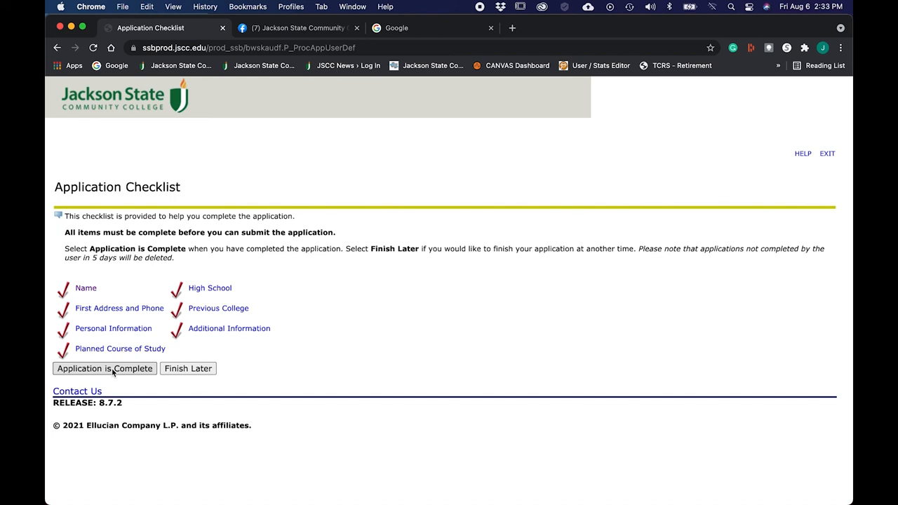
click(104, 368)
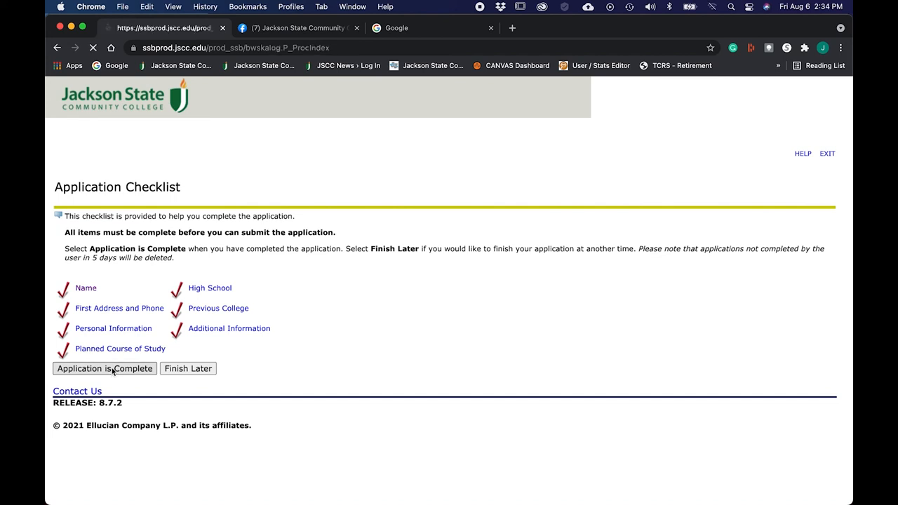
Agree to the admissions terms on the Admissions Agreement page
click(104, 368)
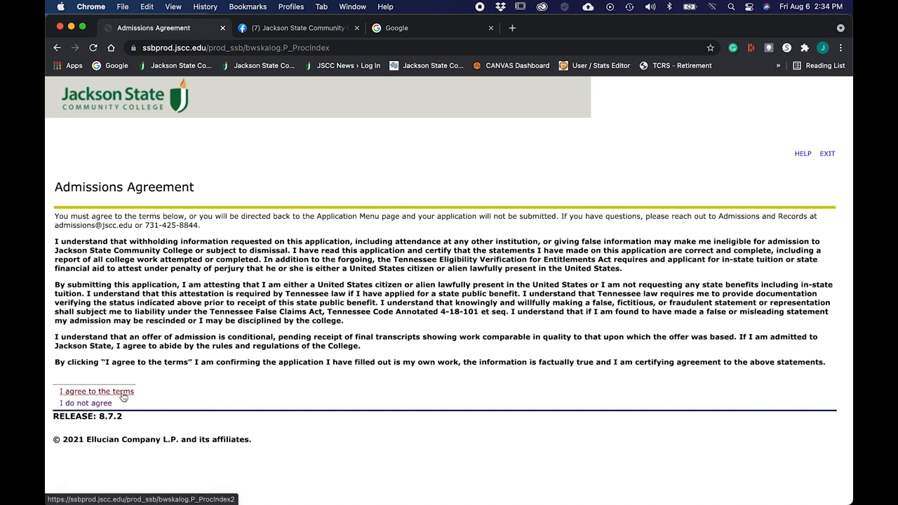
click(96, 391)
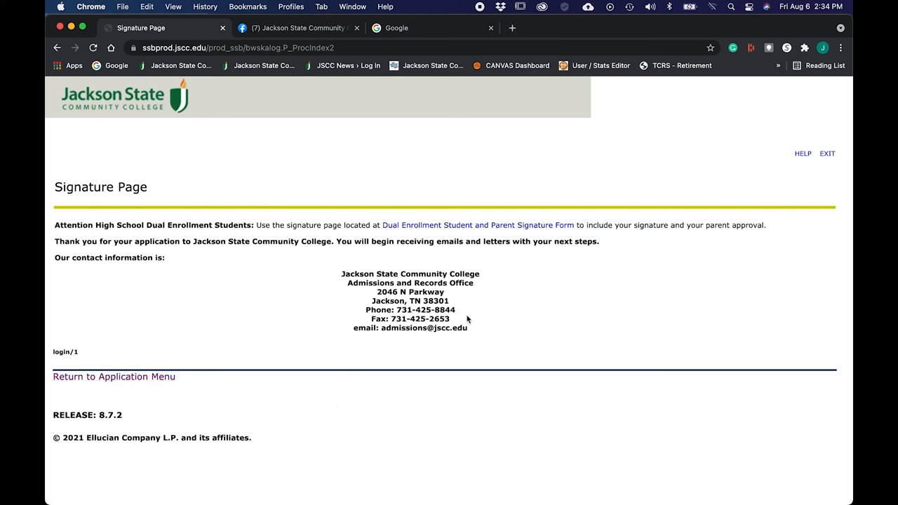
mouse_move(436, 310)
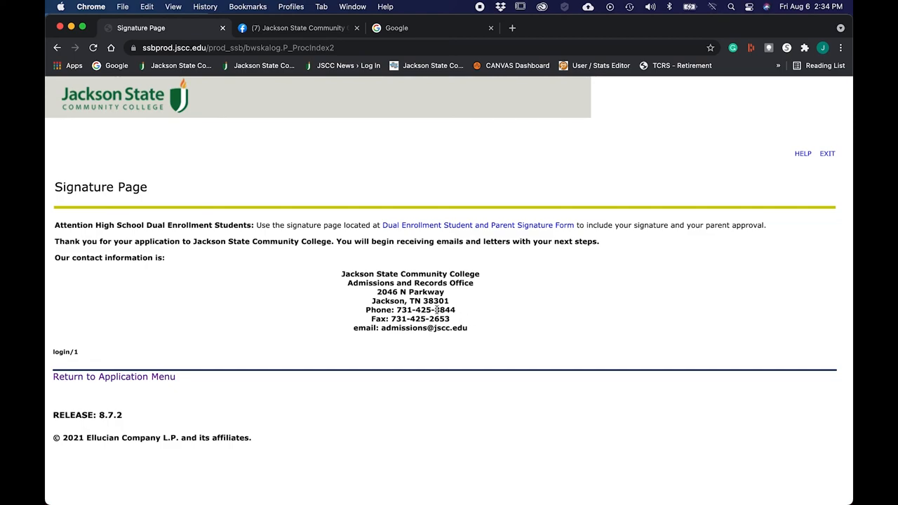